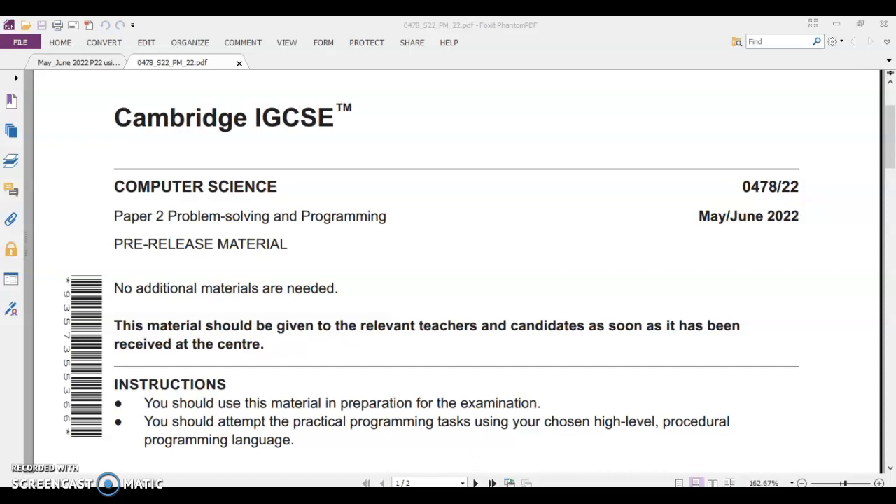
pyautogui.moveTo(6, 465)
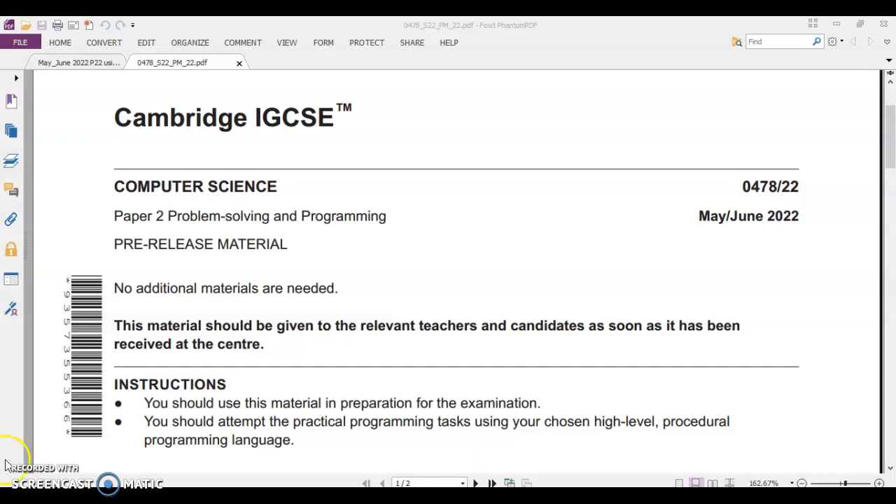
# - Move to page 2 and highlight the 'Wildlife Park to sell tickets' phrase
pyautogui.scroll(-3)
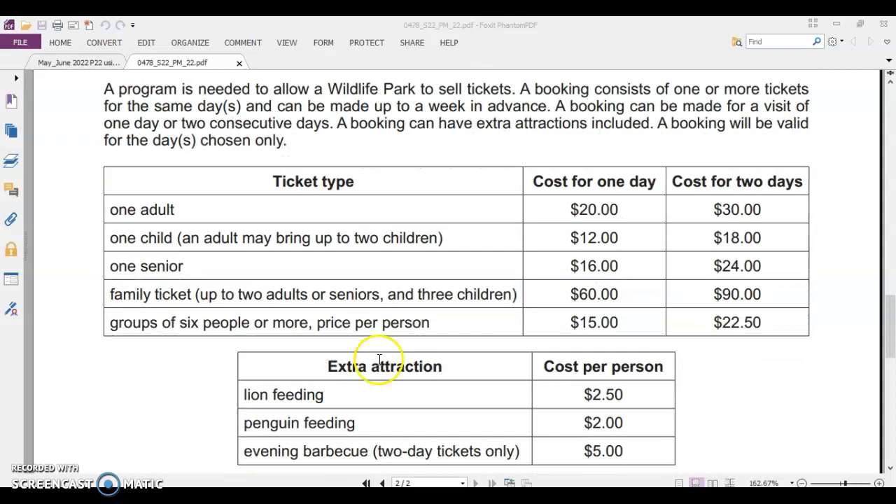
pyautogui.moveTo(683, 171)
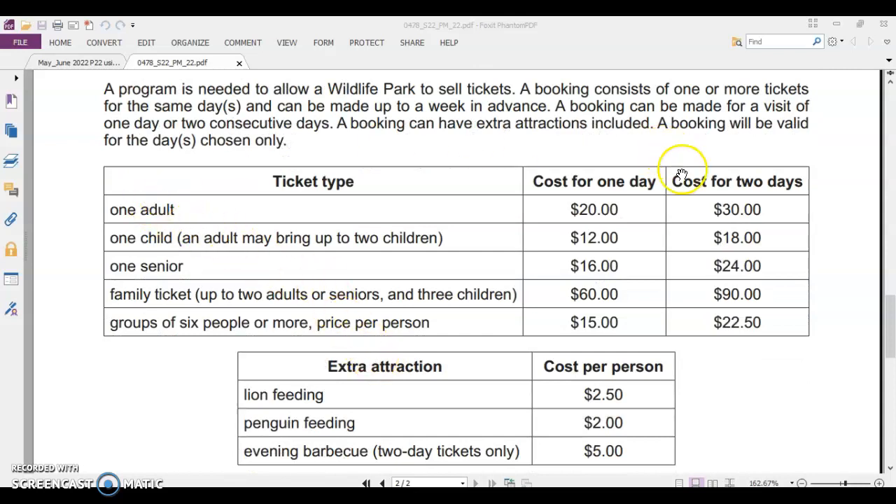
pyautogui.scroll(3)
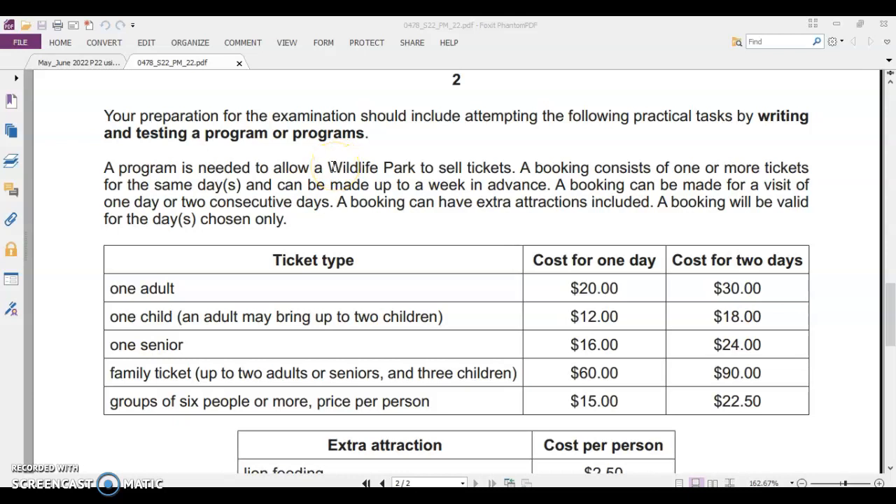
pyautogui.moveTo(331, 168); pyautogui.dragTo(459, 168)
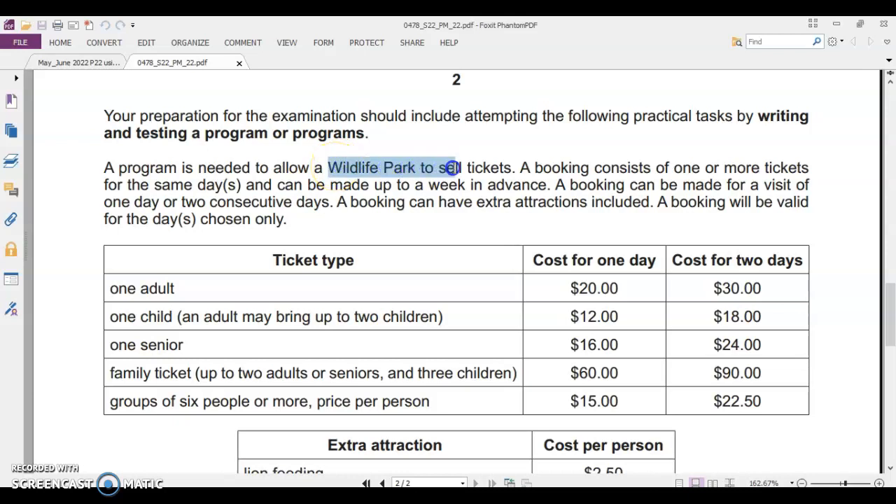
pyautogui.moveTo(451, 168); pyautogui.dragTo(510, 168)
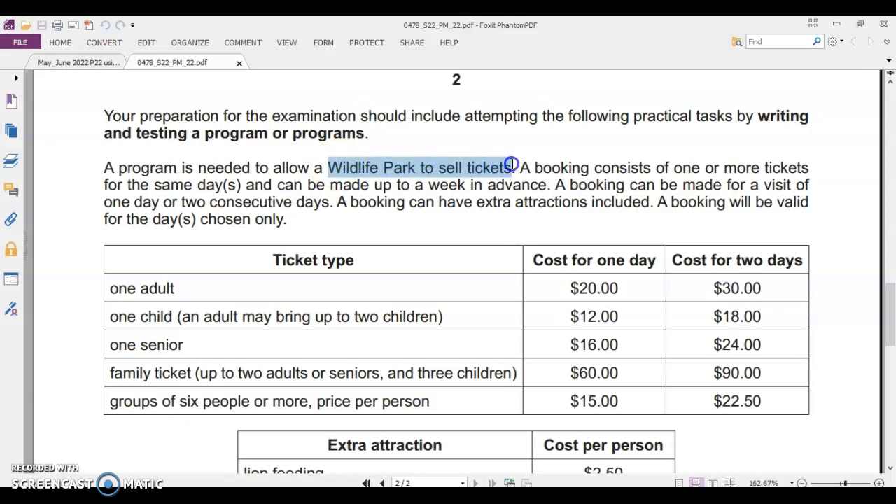
# - Scroll past the ticket price and extra attraction tables to reach Task 1
pyautogui.scroll(-3)
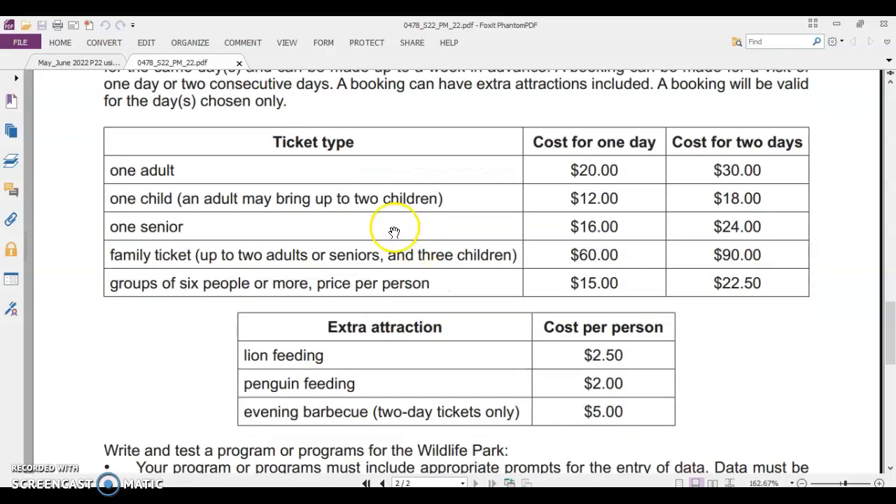
pyautogui.moveTo(677, 137)
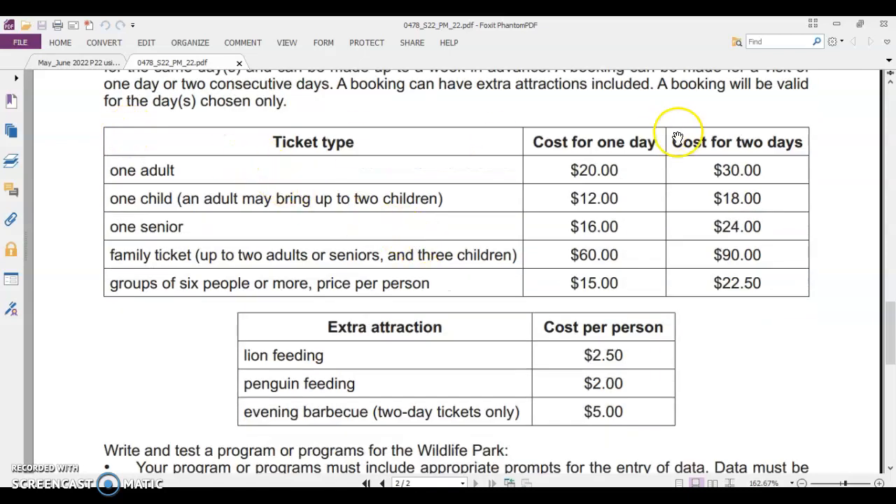
pyautogui.moveTo(175, 174)
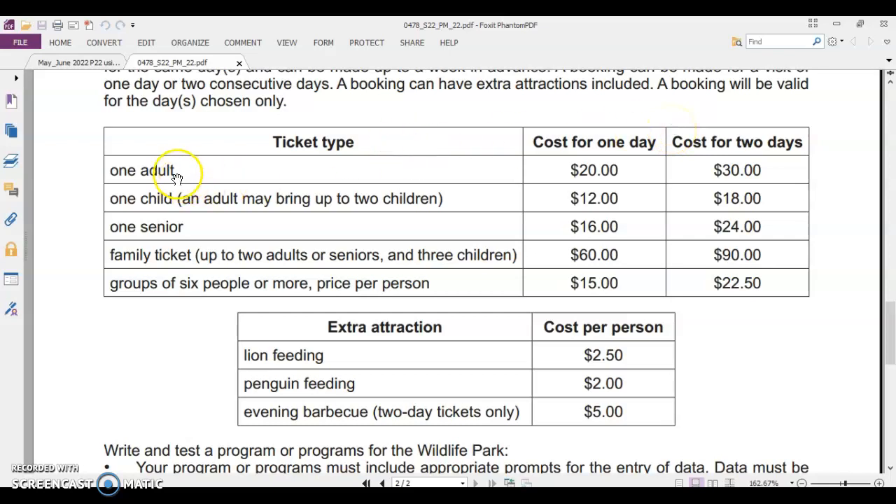
pyautogui.moveTo(361, 275)
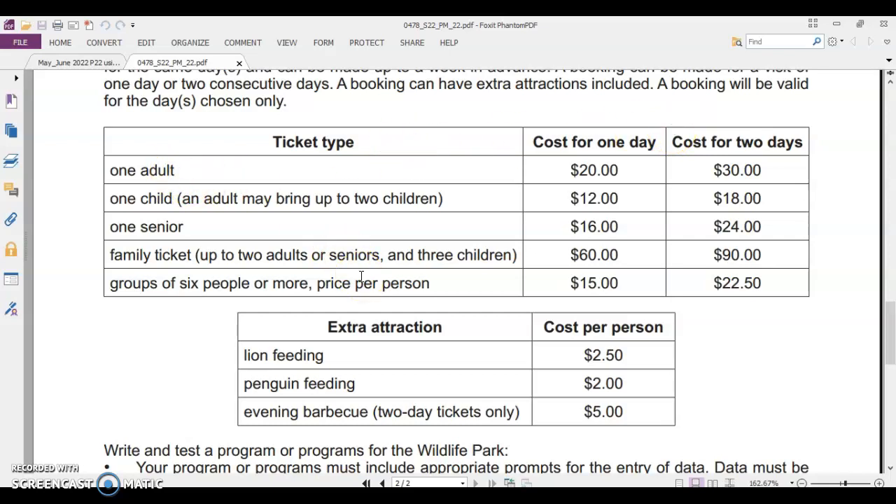
pyautogui.scroll(-3)
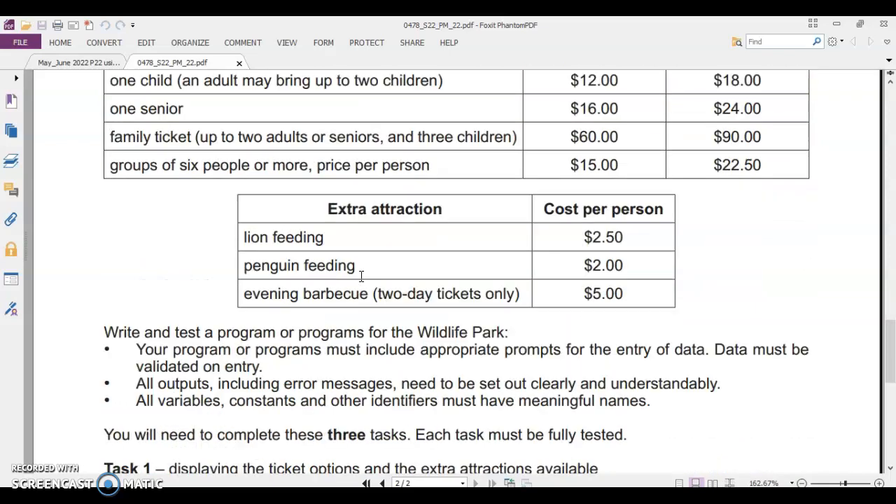
pyautogui.scroll(-3)
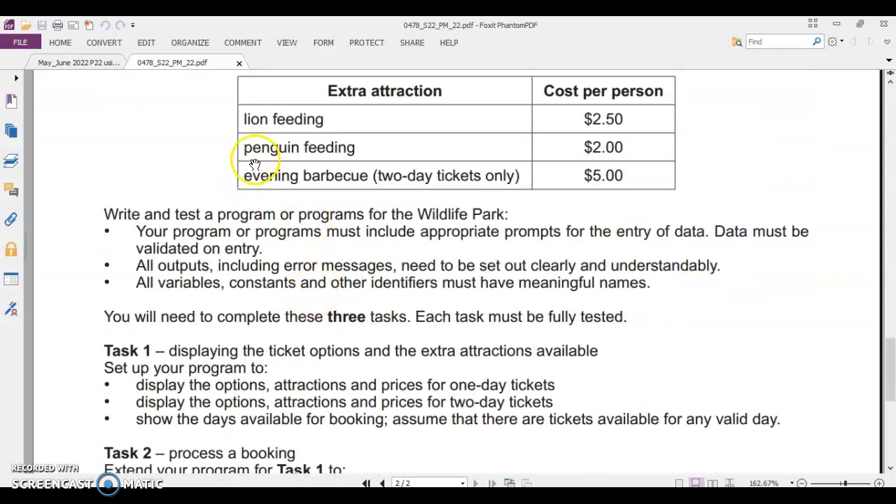
pyautogui.moveTo(162, 367)
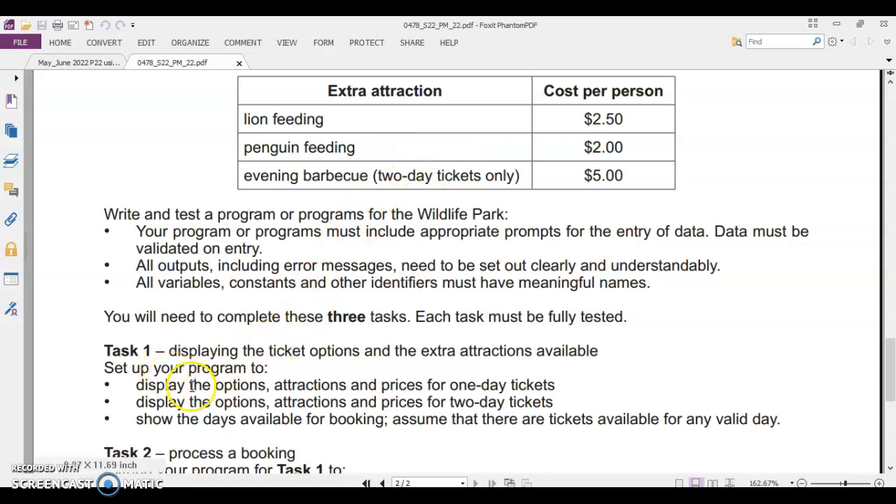
pyautogui.moveTo(224, 343)
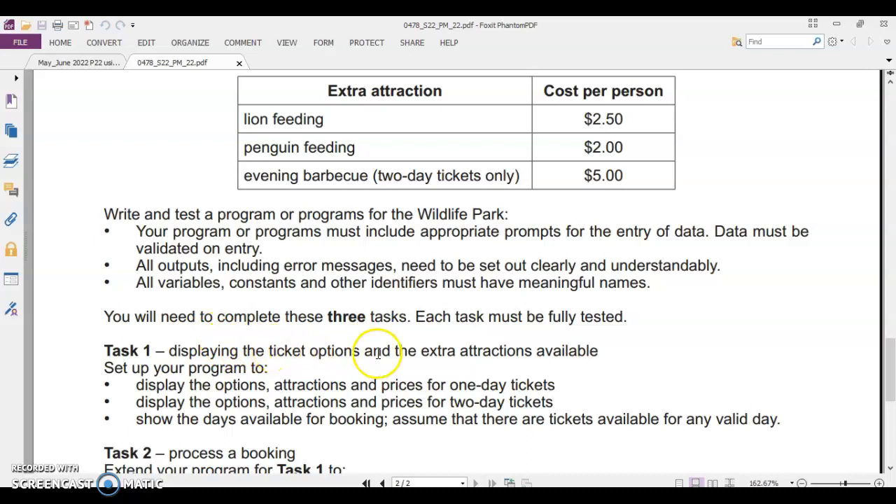
pyautogui.moveTo(487, 353)
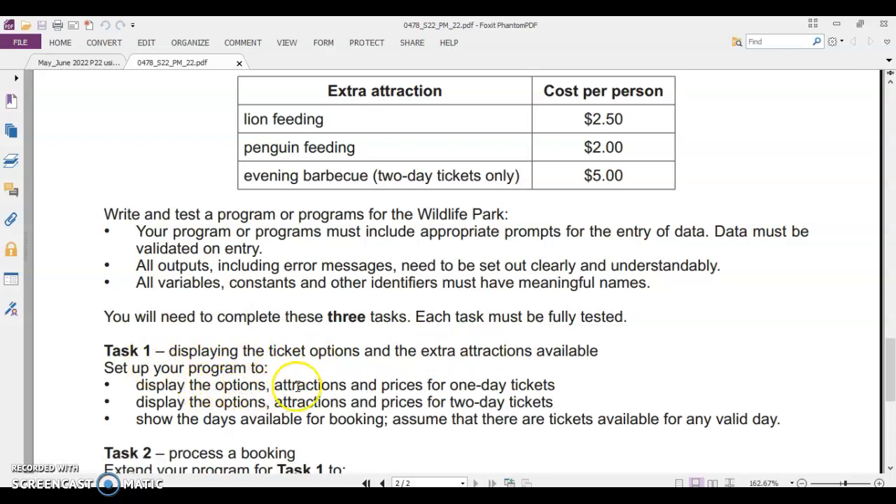
pyautogui.moveTo(434, 387)
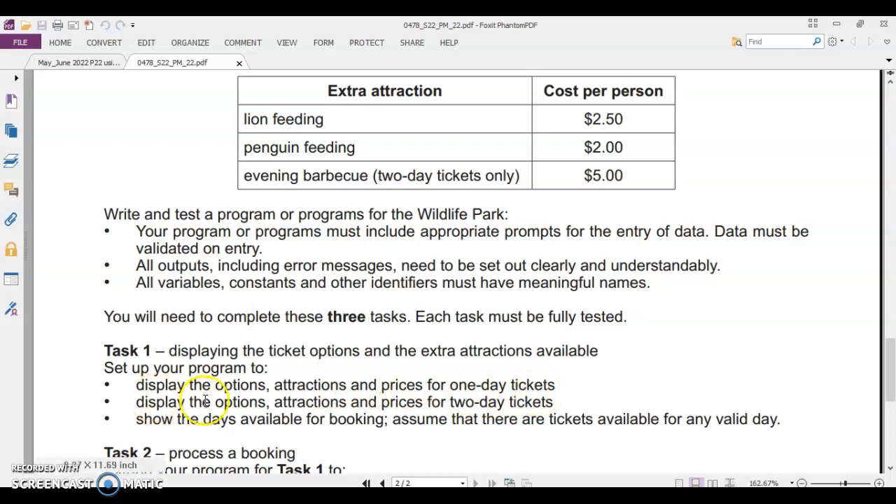
pyautogui.moveTo(464, 404)
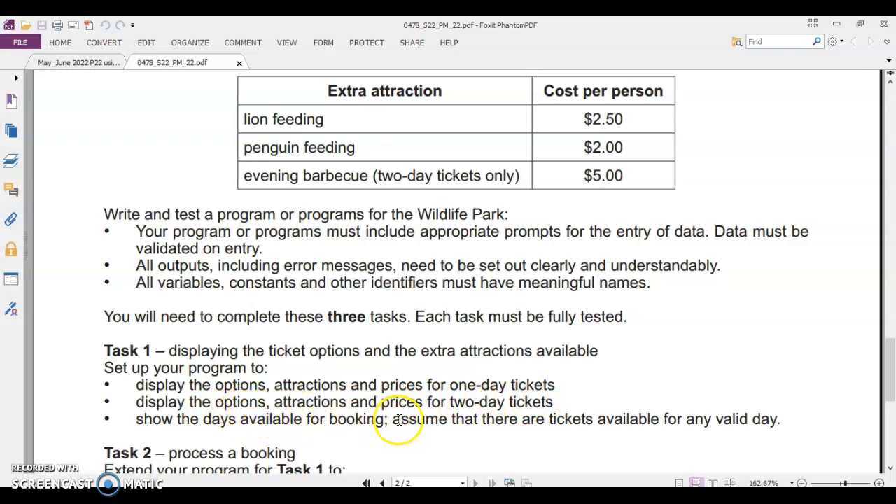
pyautogui.moveTo(621, 418)
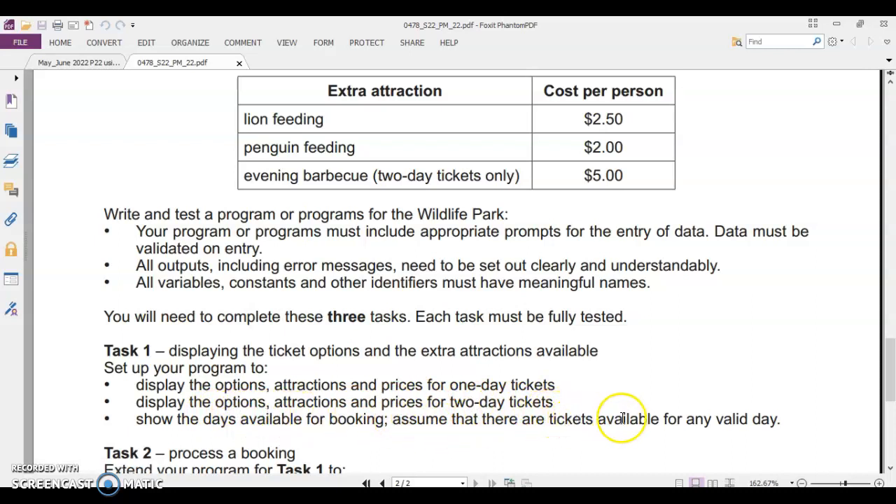
pyautogui.moveTo(722, 420)
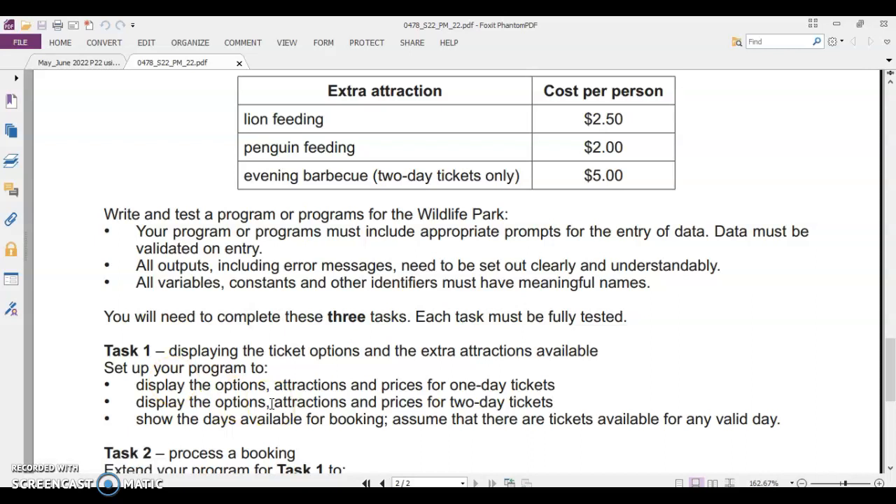
pyautogui.moveTo(272, 393)
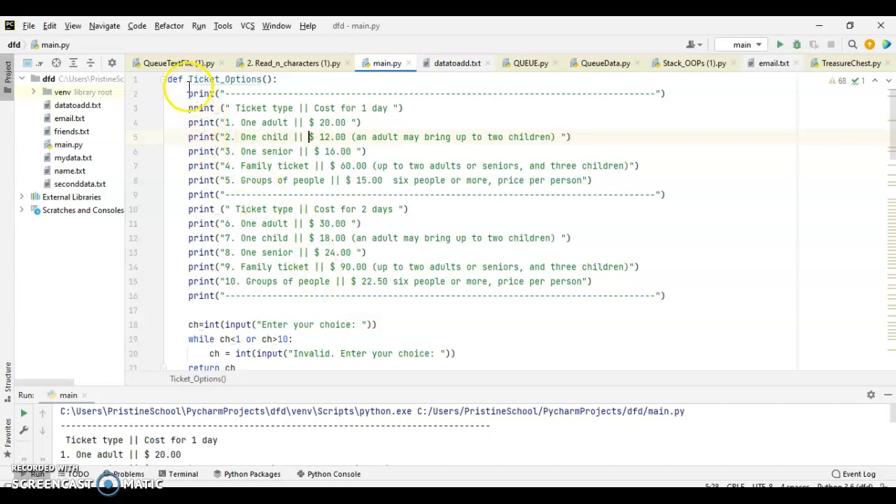
pyautogui.doubleClick(224, 78)
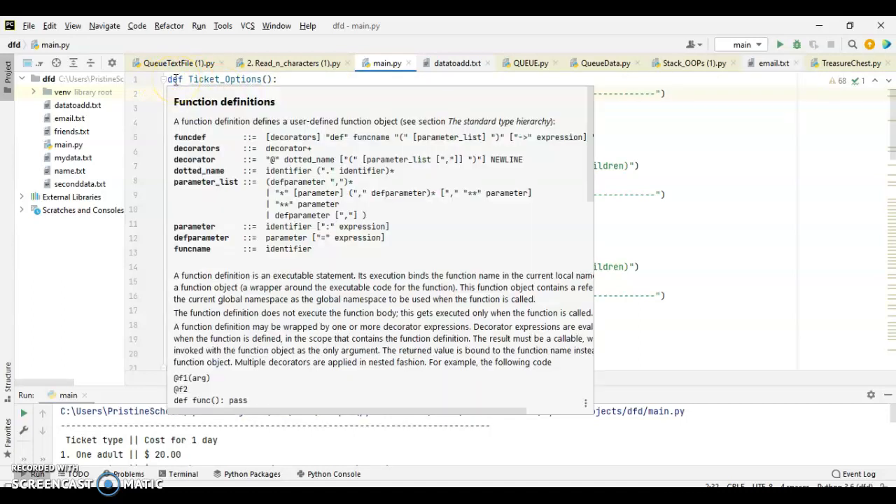
pyautogui.click(277, 78)
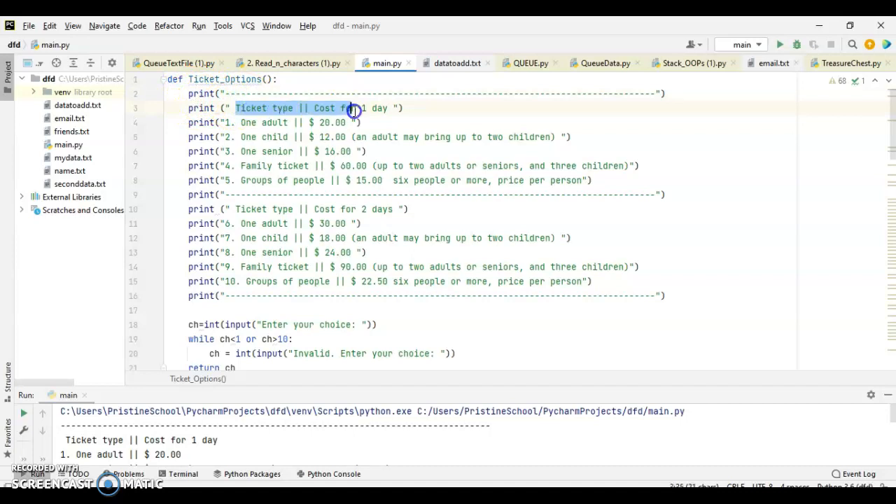
pyautogui.click(632, 92)
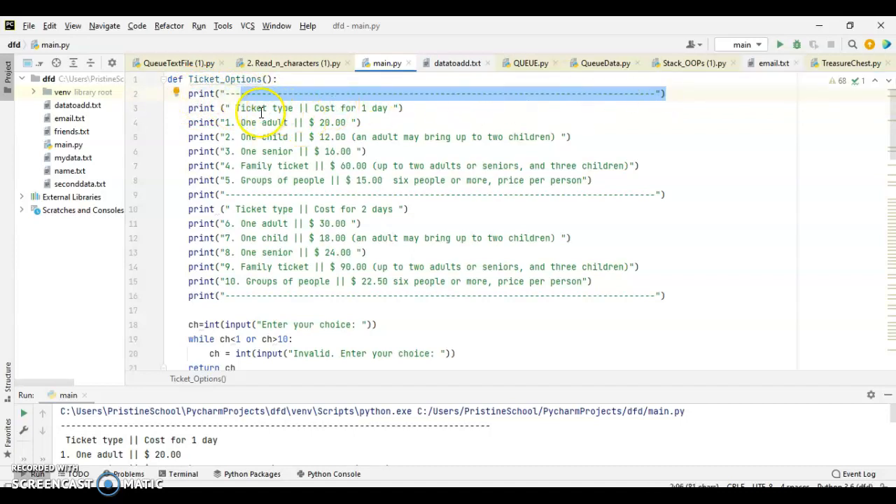
pyautogui.click(358, 108)
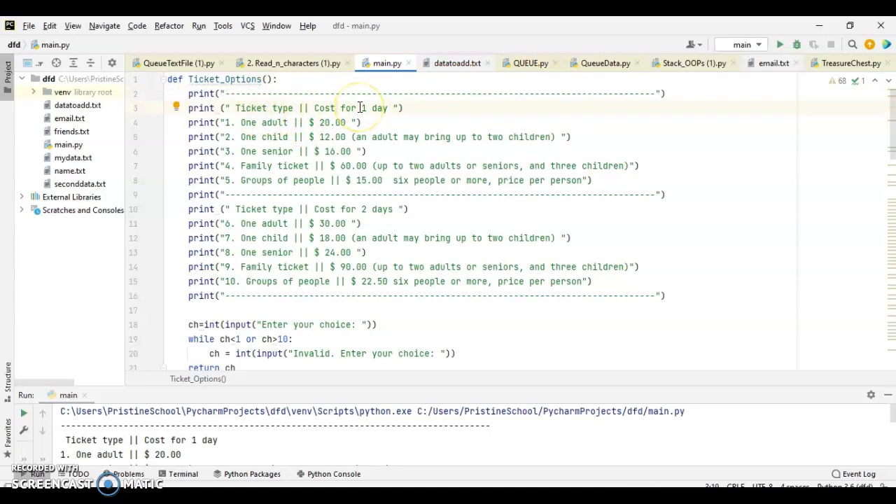
pyautogui.moveTo(310, 129)
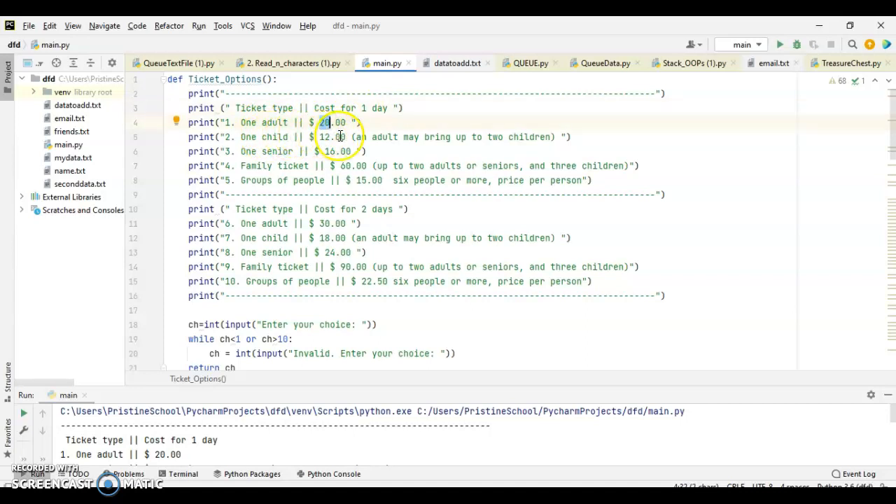
pyautogui.moveTo(504, 140)
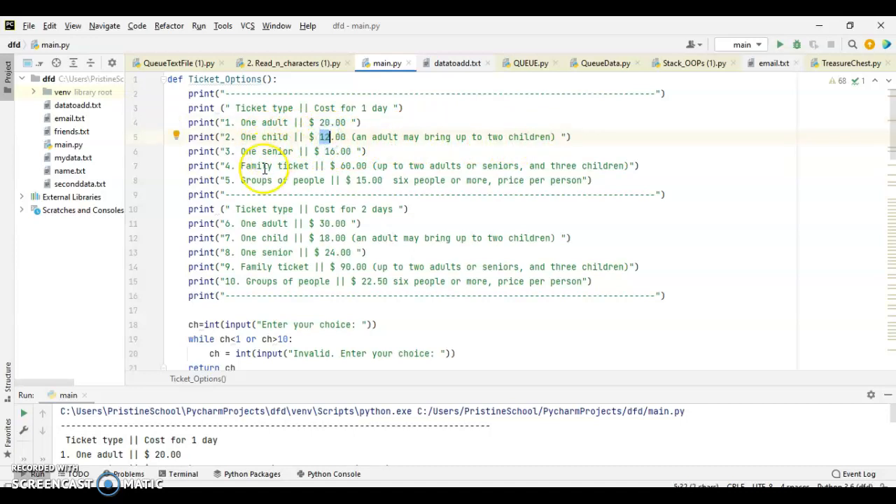
pyautogui.moveTo(323, 182)
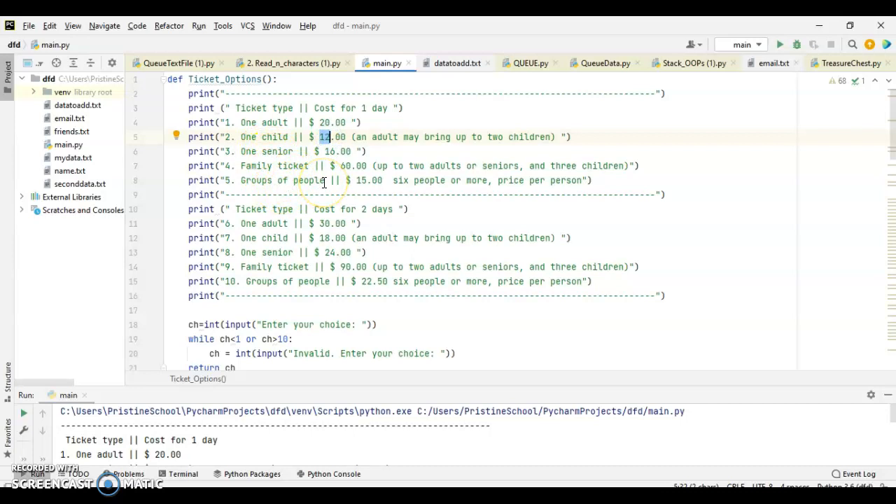
pyautogui.moveTo(376, 216)
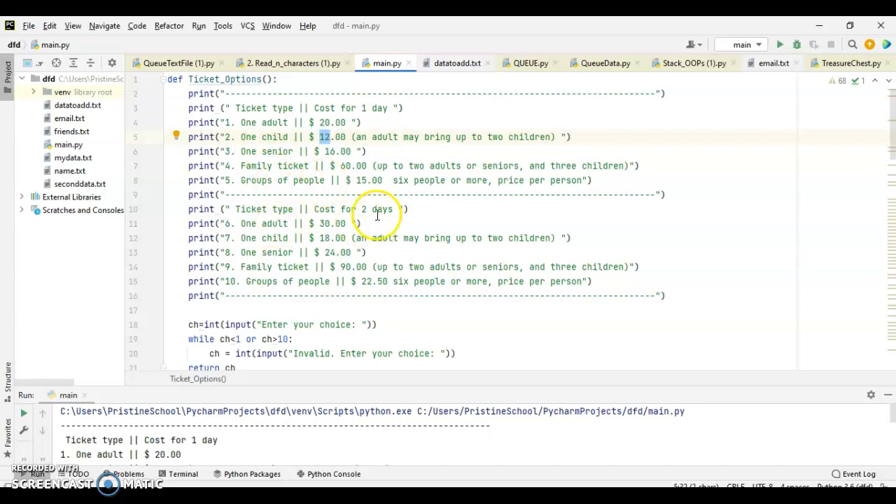
pyautogui.click(327, 224)
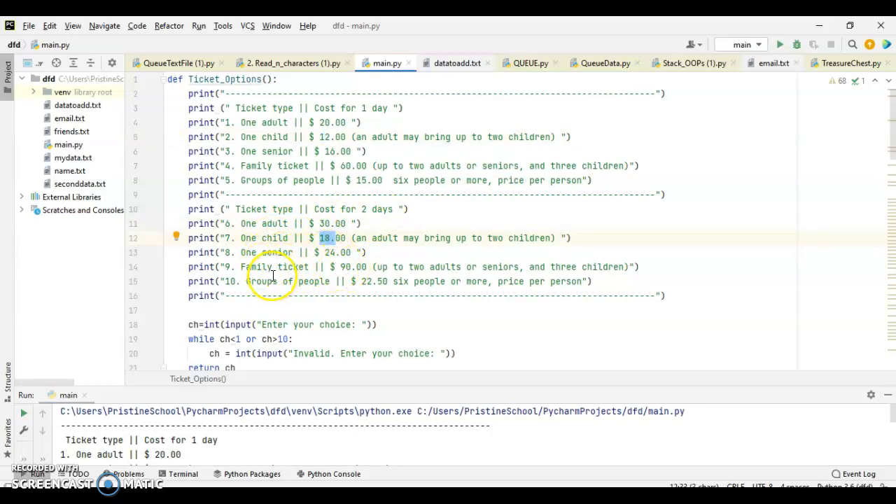
pyautogui.moveTo(171, 133)
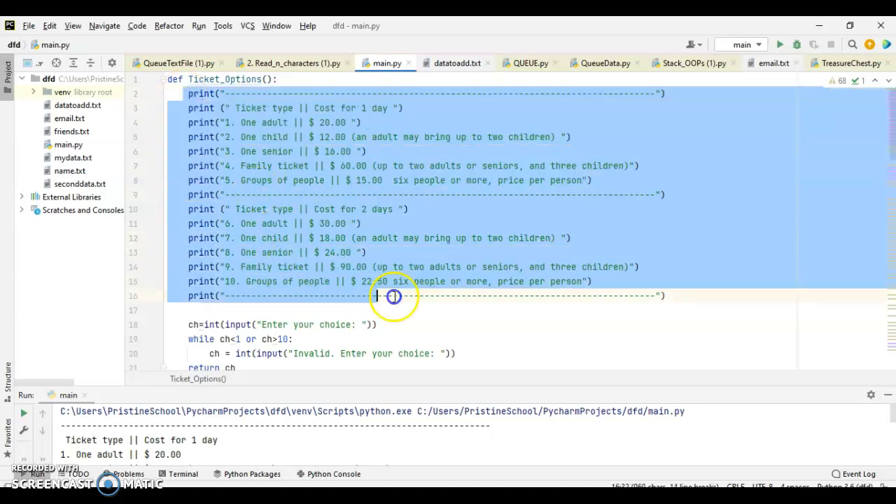
pyautogui.click(666, 295)
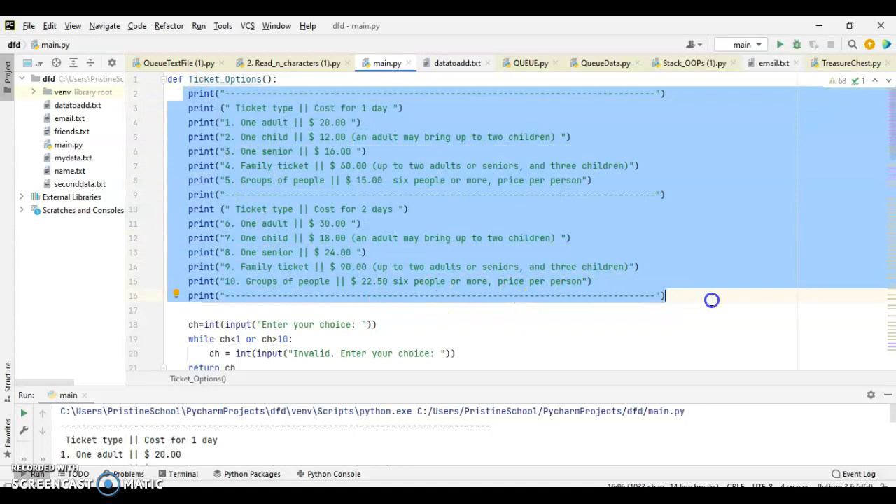
pyautogui.scroll(-3)
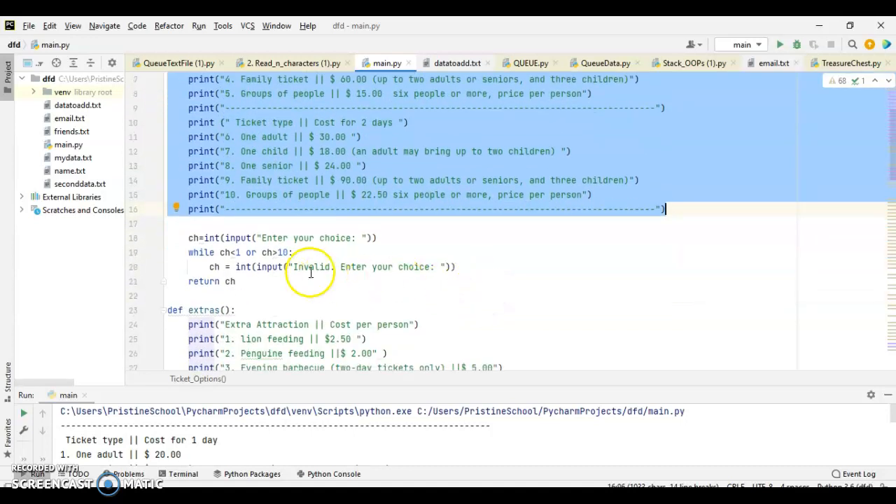
pyautogui.click(190, 238)
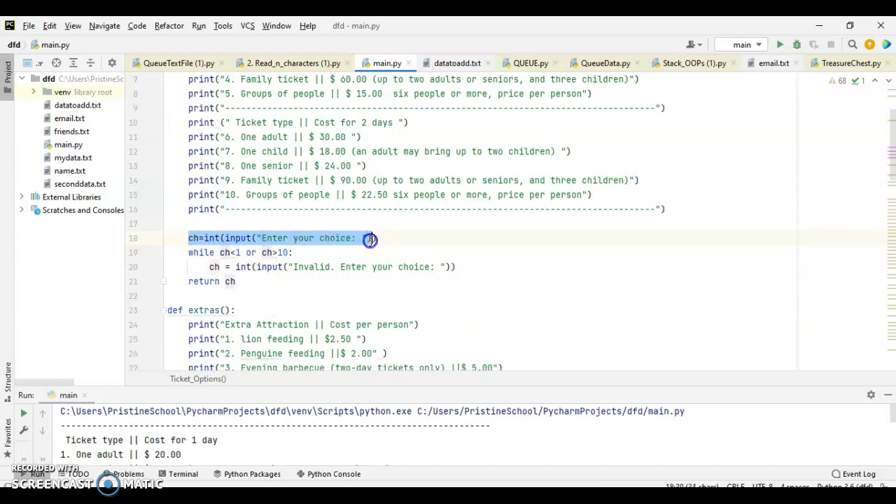
pyautogui.scroll(3)
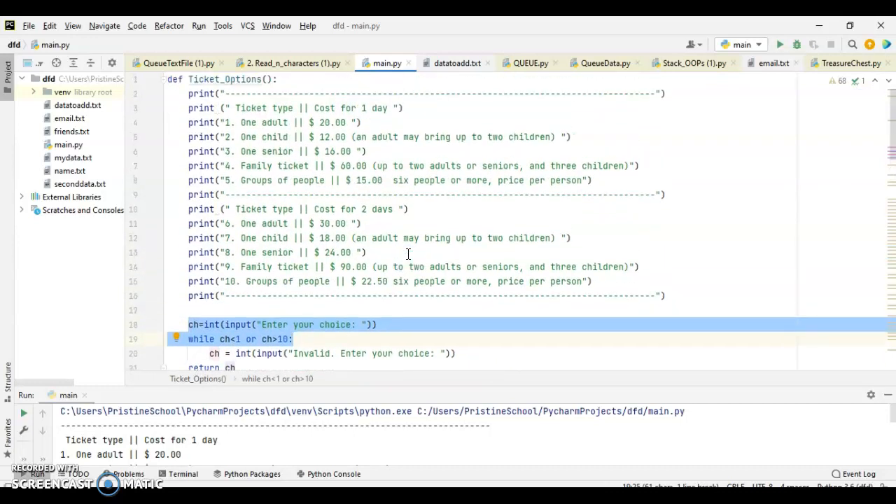
pyautogui.click(232, 121)
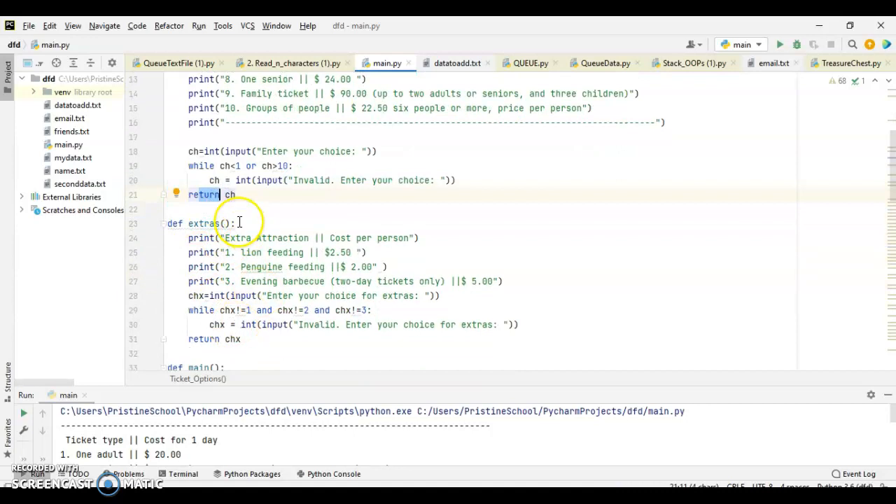
pyautogui.scroll(-3)
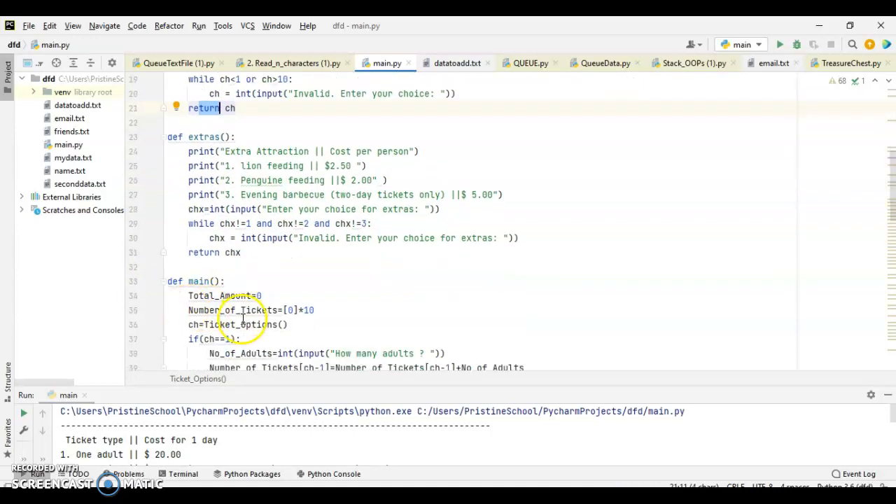
pyautogui.scroll(3)
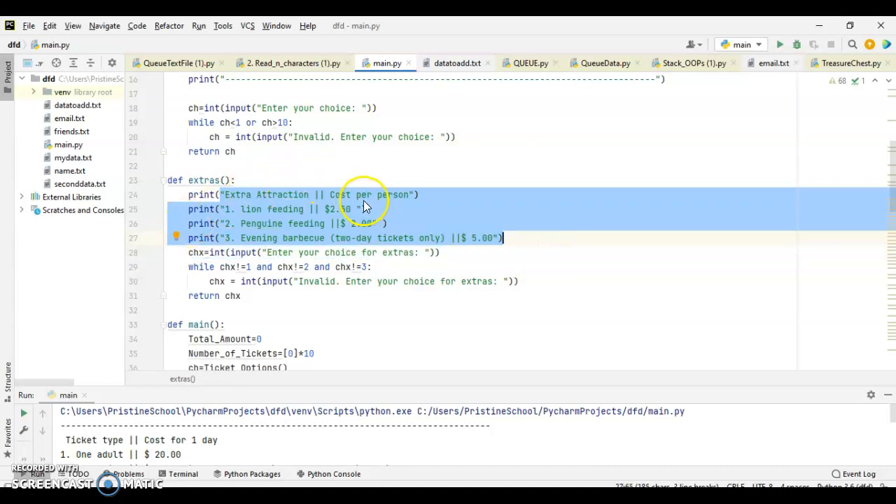
pyautogui.click(306, 209)
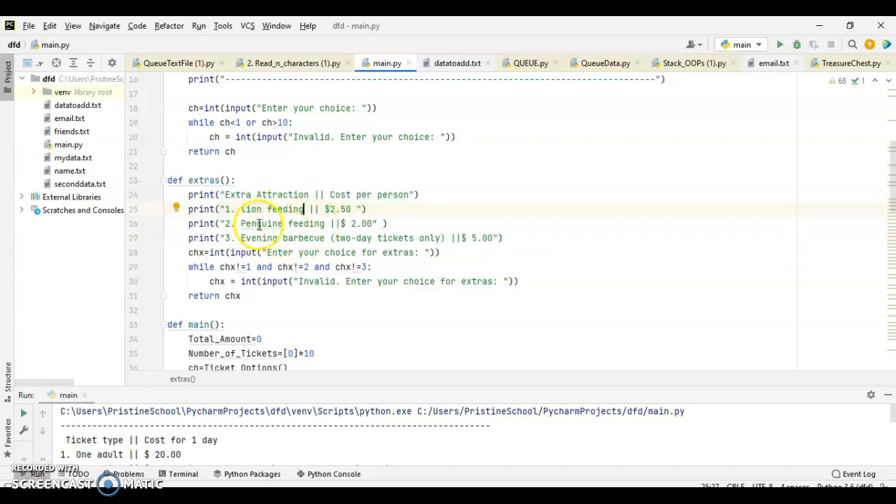
pyautogui.scroll(3)
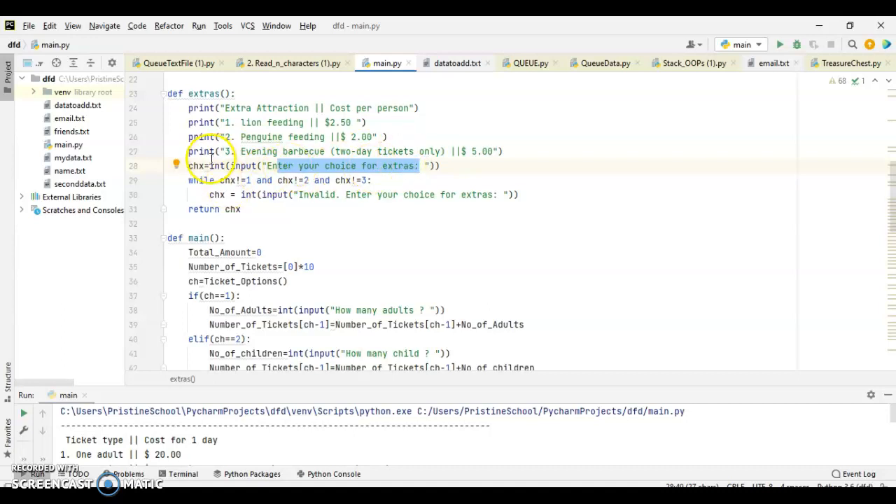
pyautogui.moveTo(319, 235)
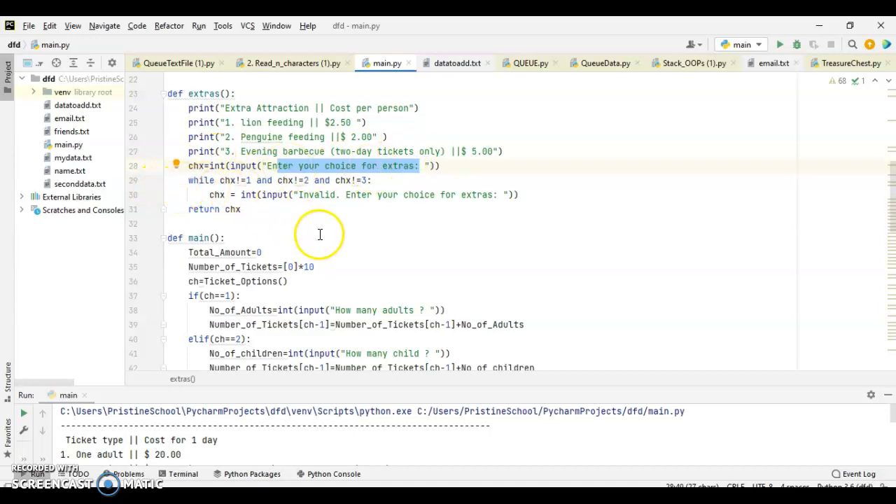
pyautogui.scroll(-3)
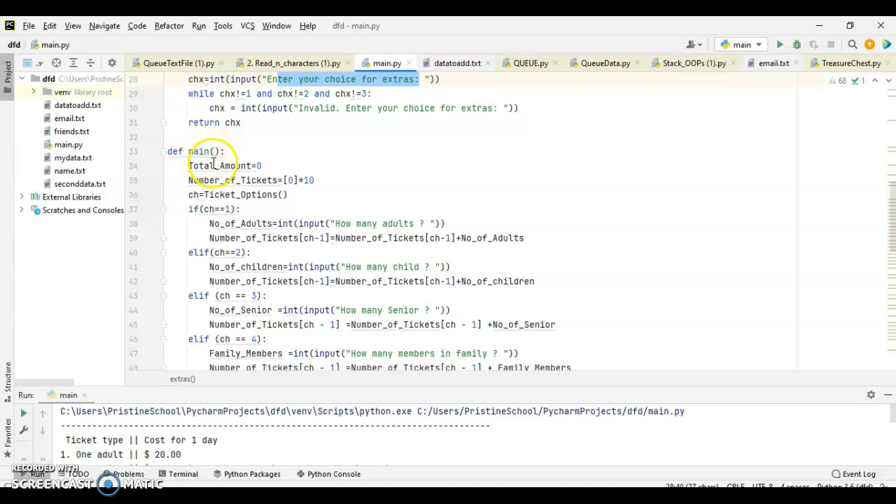
pyautogui.doubleClick(216, 166)
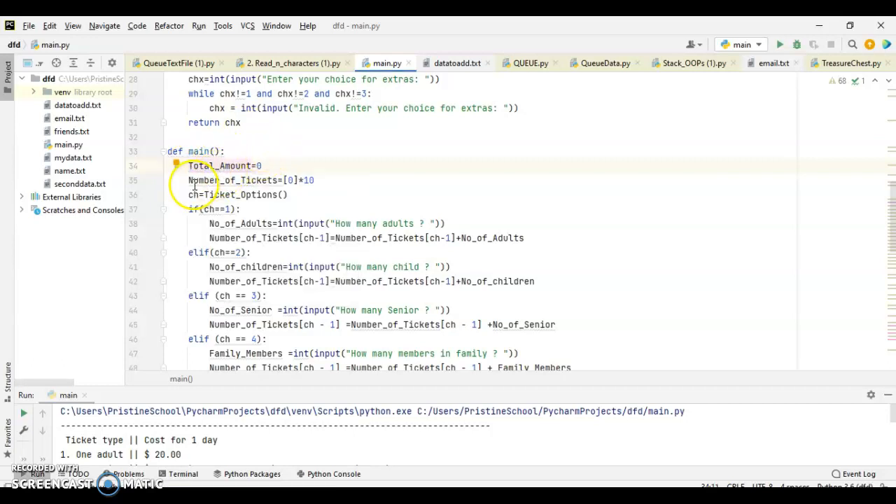
pyautogui.doubleClick(235, 179)
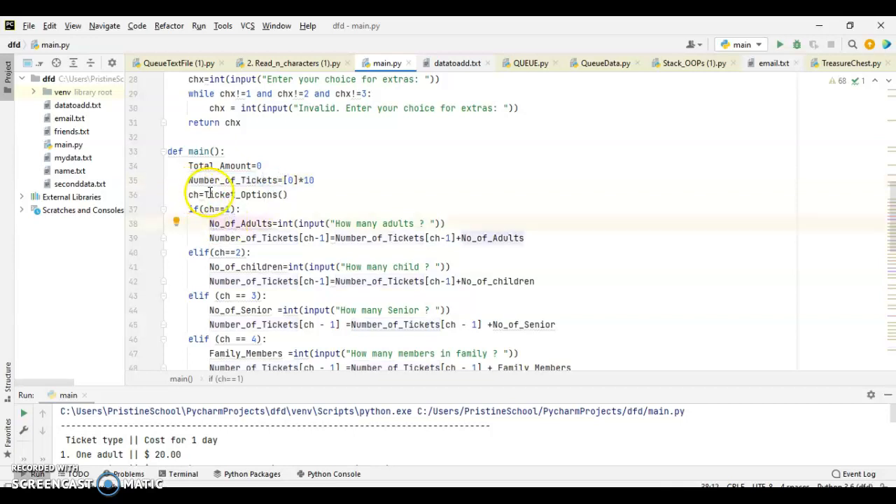
pyautogui.scroll(-3)
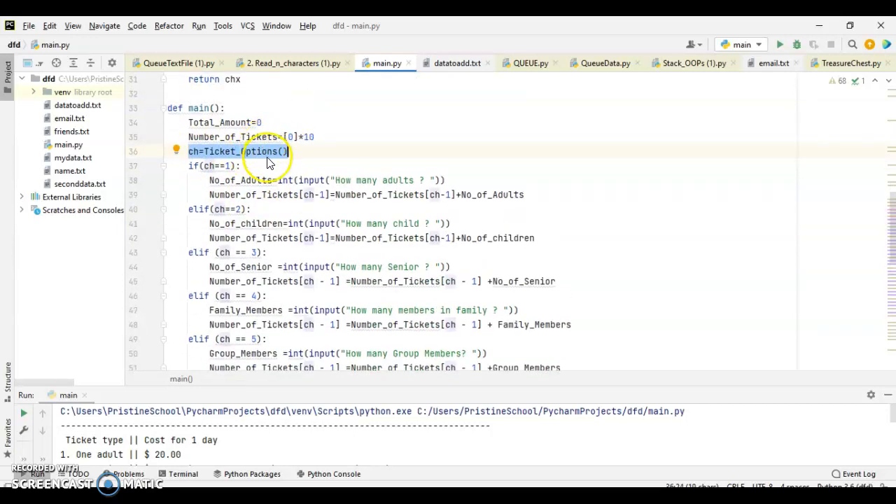
pyautogui.scroll(3)
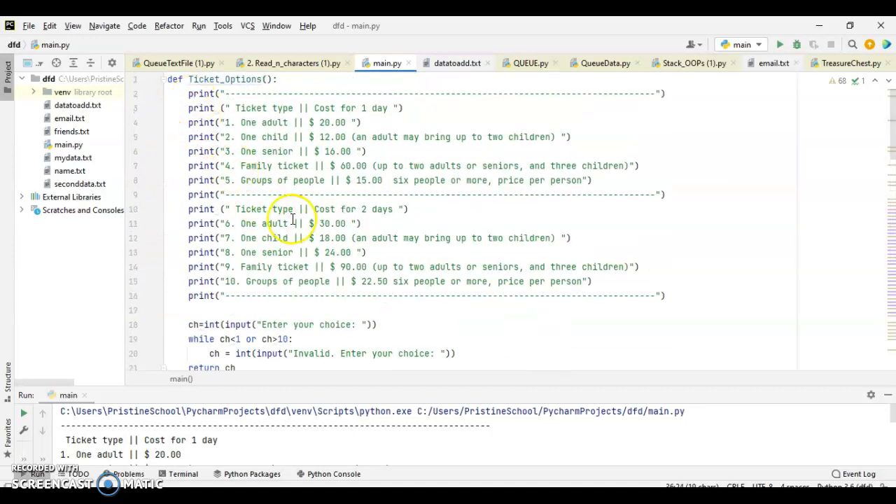
pyautogui.scroll(-3)
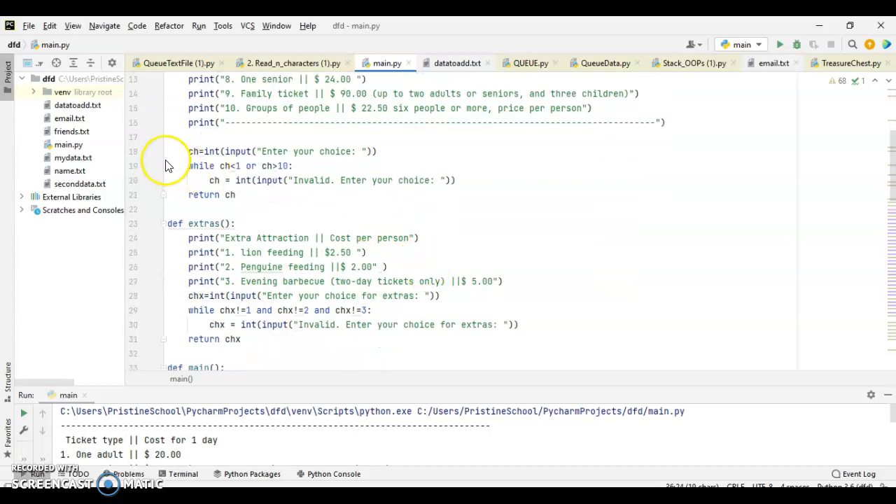
pyautogui.scroll(-3)
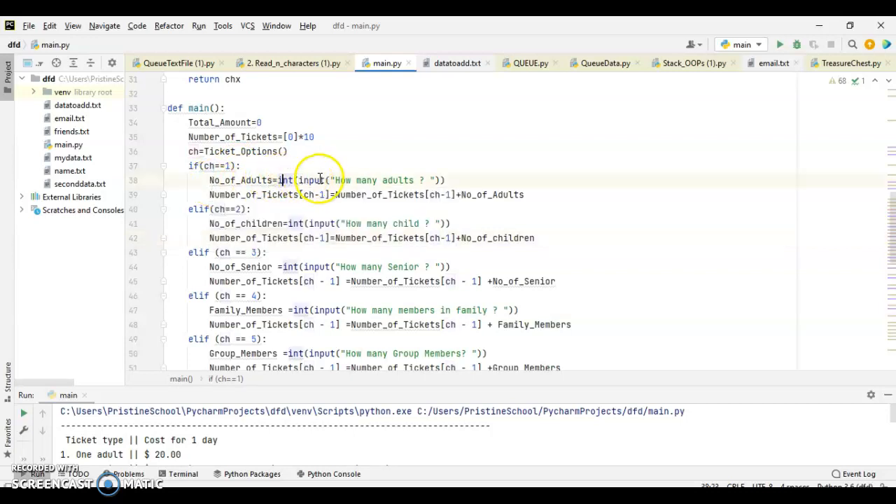
pyautogui.moveTo(389, 173)
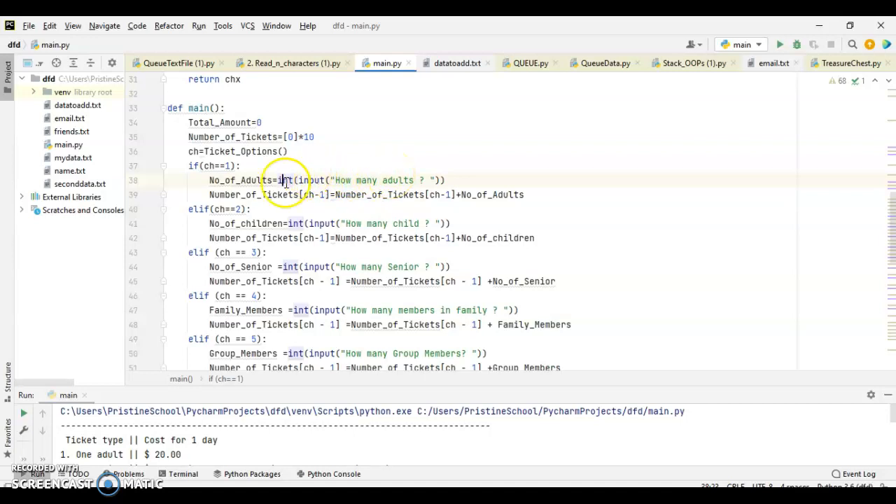
pyautogui.moveTo(210, 195)
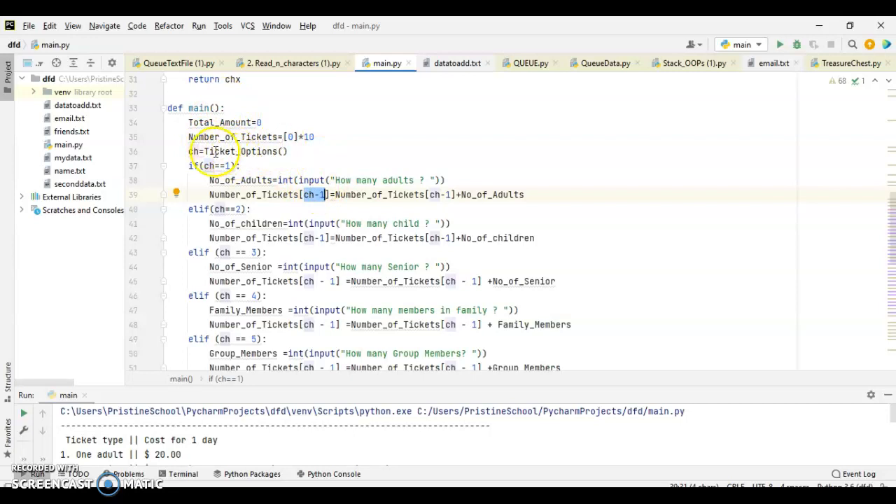
pyautogui.moveTo(302, 169)
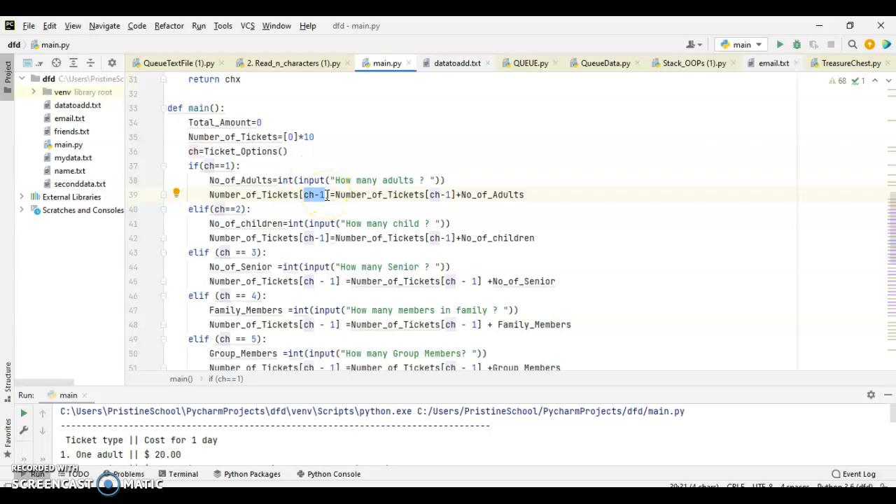
pyautogui.click(265, 137)
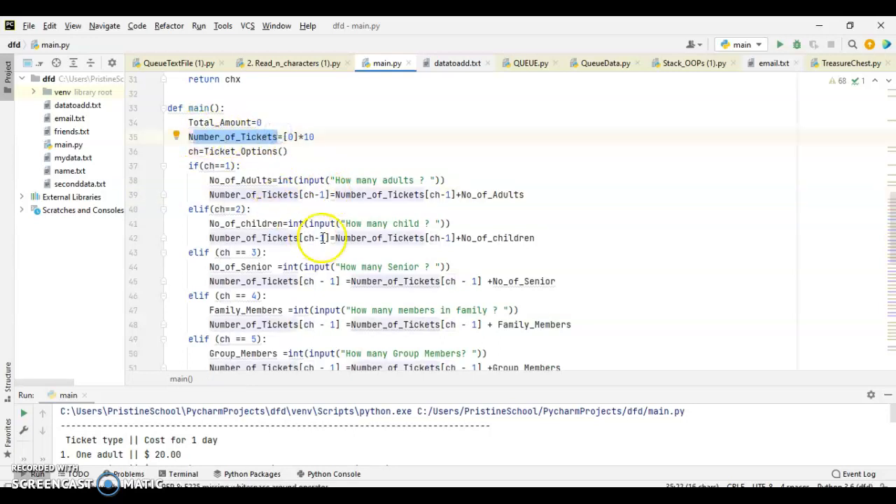
pyautogui.moveTo(329, 213)
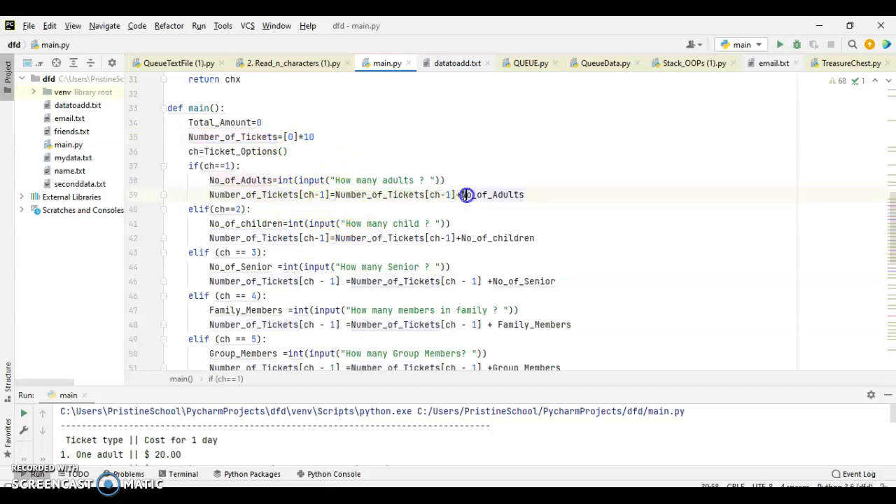
pyautogui.doubleClick(491, 195)
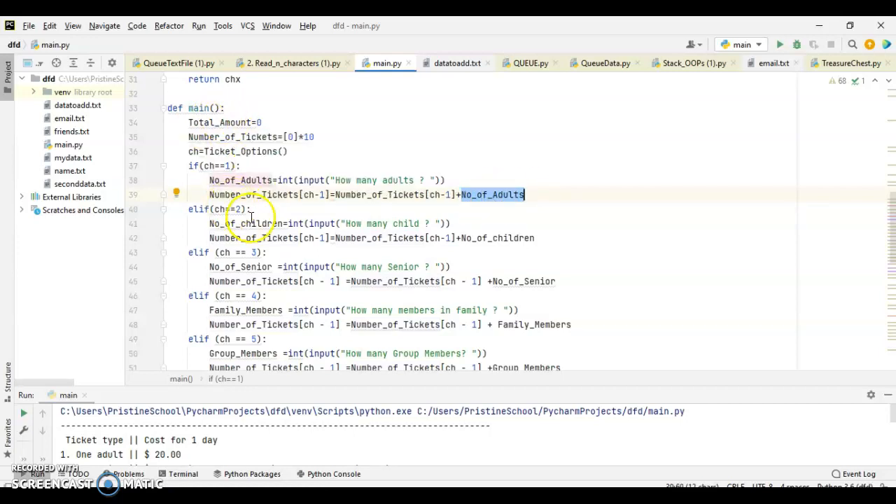
pyautogui.scroll(-3)
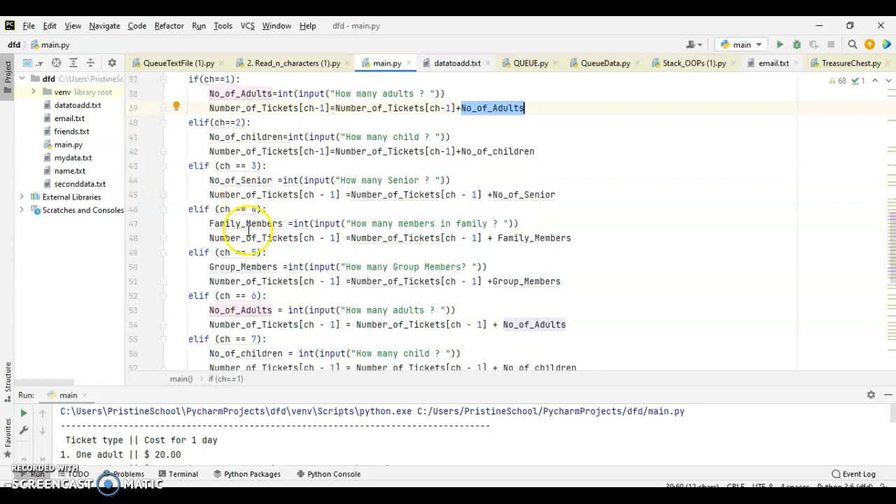
pyautogui.scroll(-3)
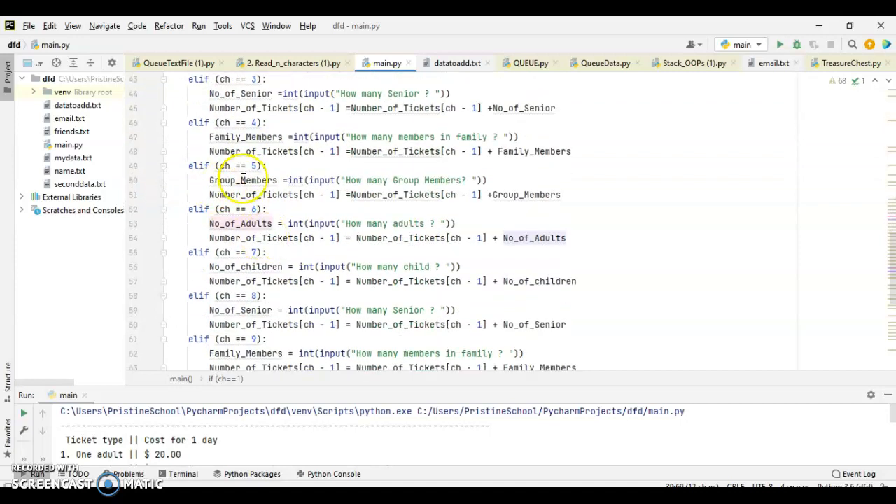
pyautogui.scroll(-3)
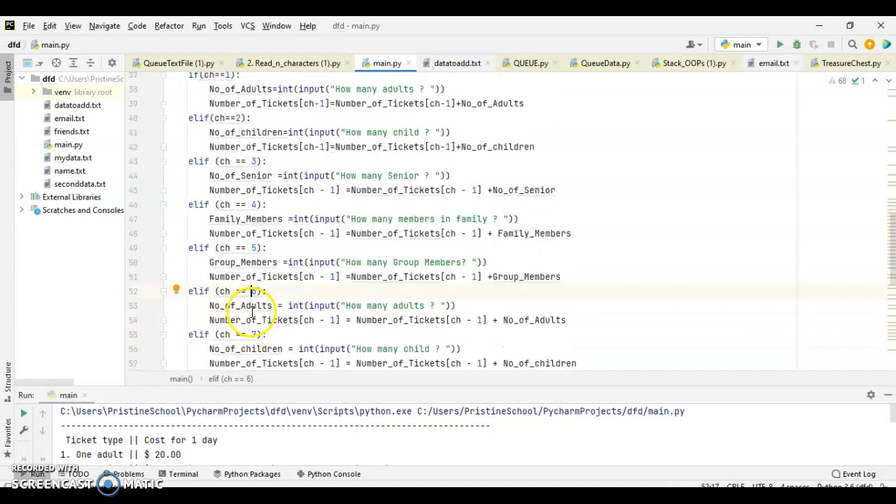
pyautogui.scroll(-3)
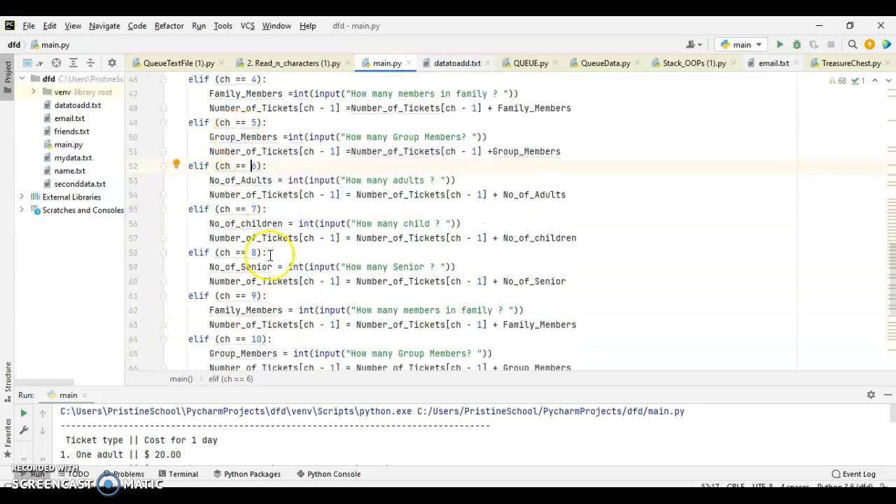
pyautogui.scroll(-3)
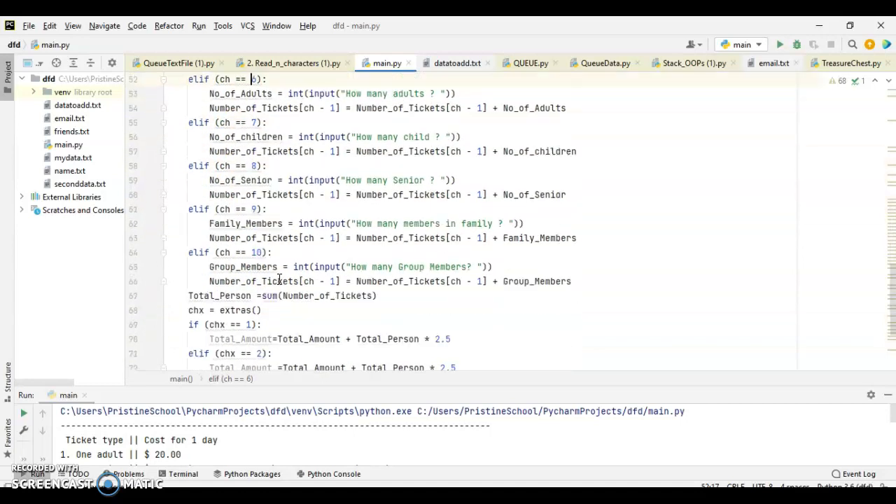
pyautogui.scroll(-3)
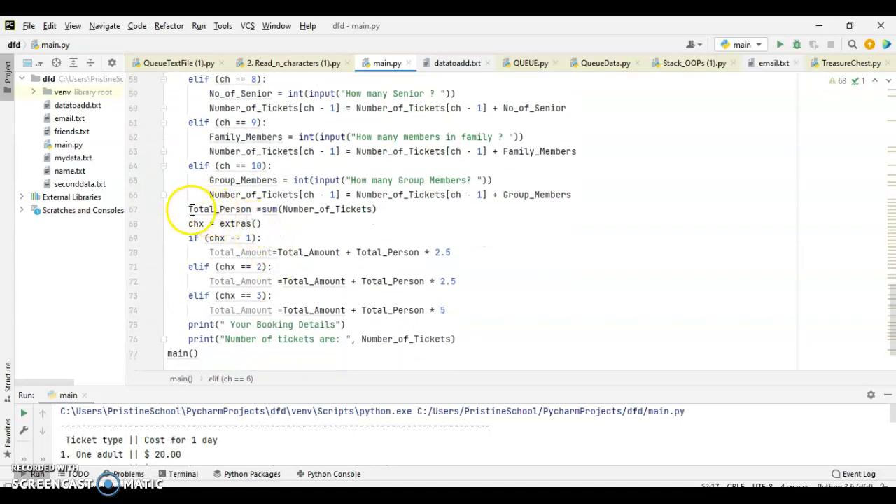
pyautogui.doubleClick(203, 209)
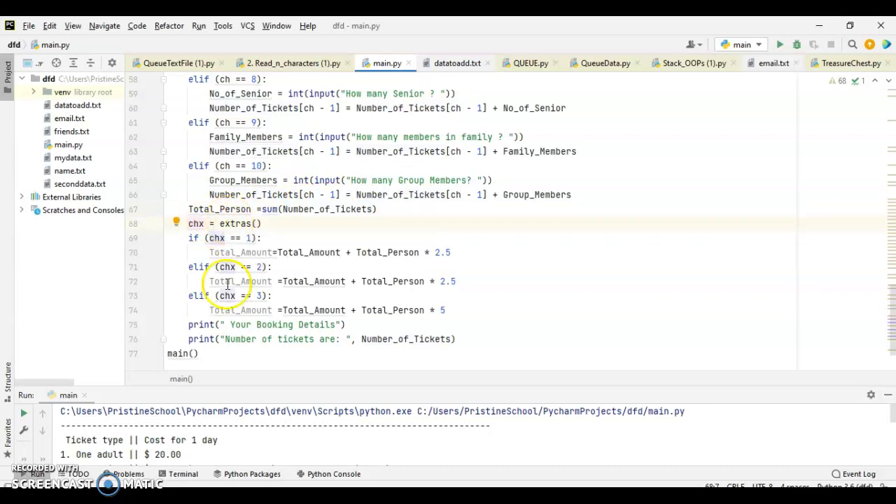
pyautogui.moveTo(385, 251)
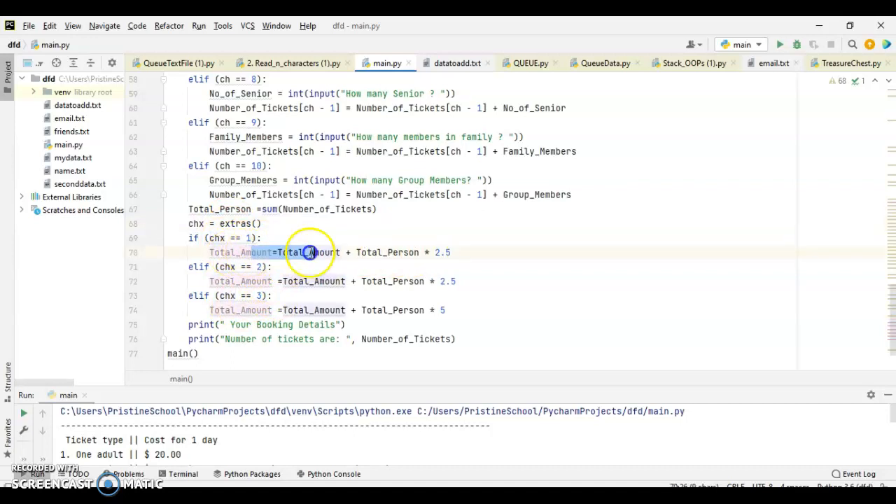
pyautogui.click(442, 252)
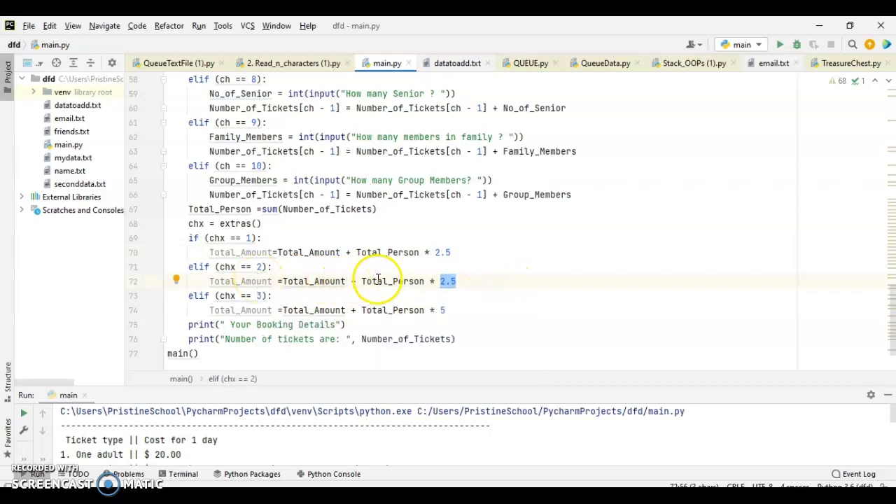
pyautogui.moveTo(222, 290)
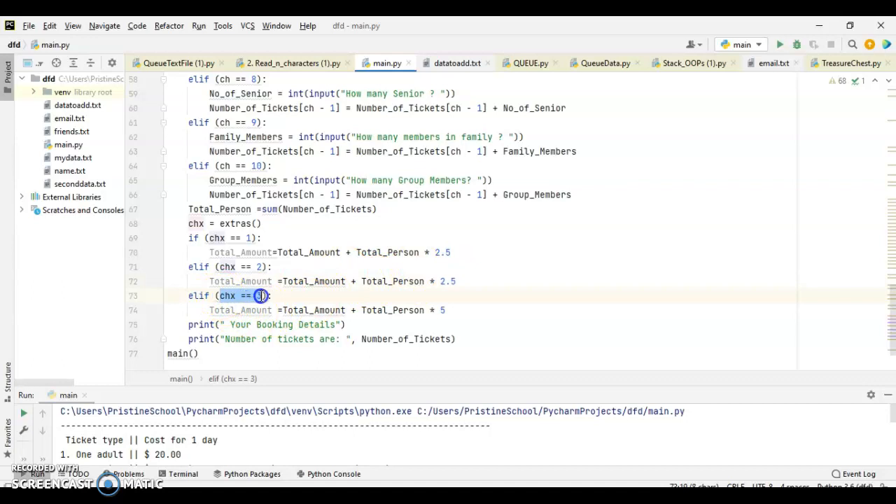
pyautogui.moveTo(341, 295)
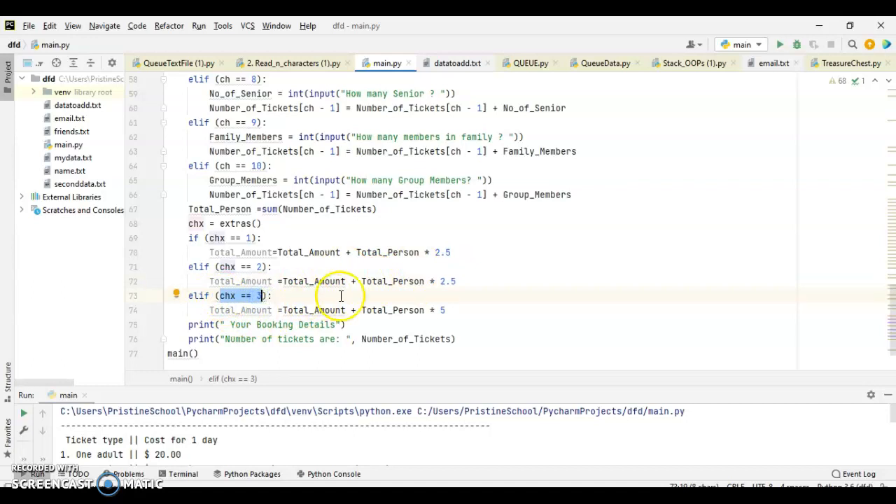
pyautogui.click(442, 310)
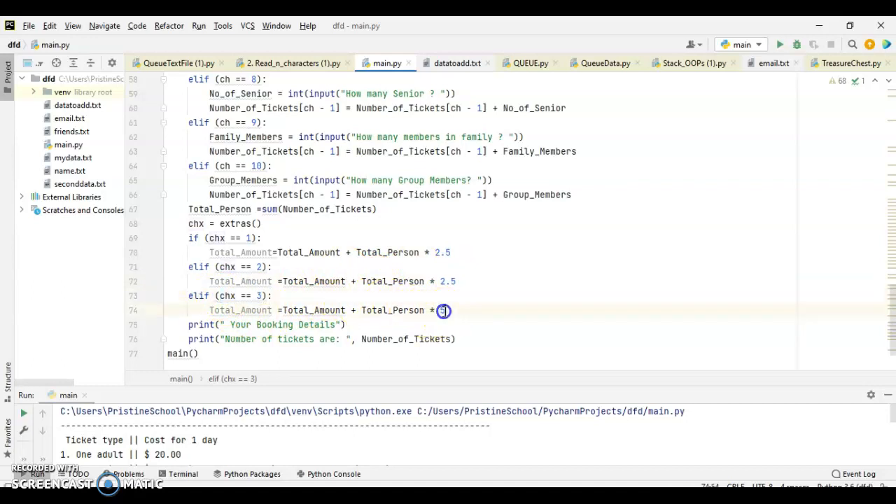
pyautogui.doubleClick(395, 311)
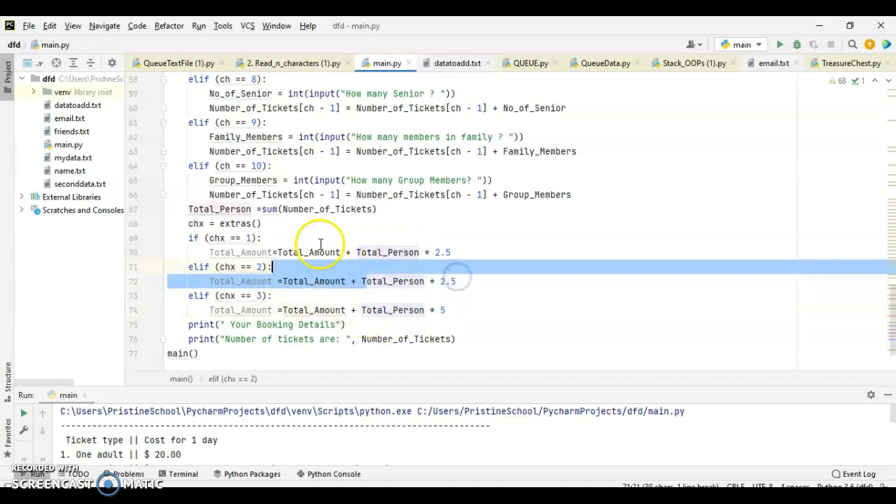
pyautogui.click(316, 252)
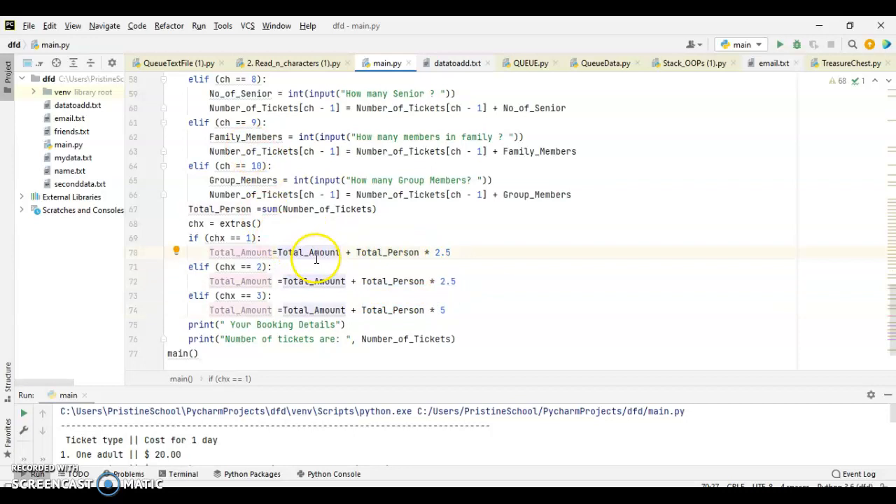
pyautogui.click(193, 238)
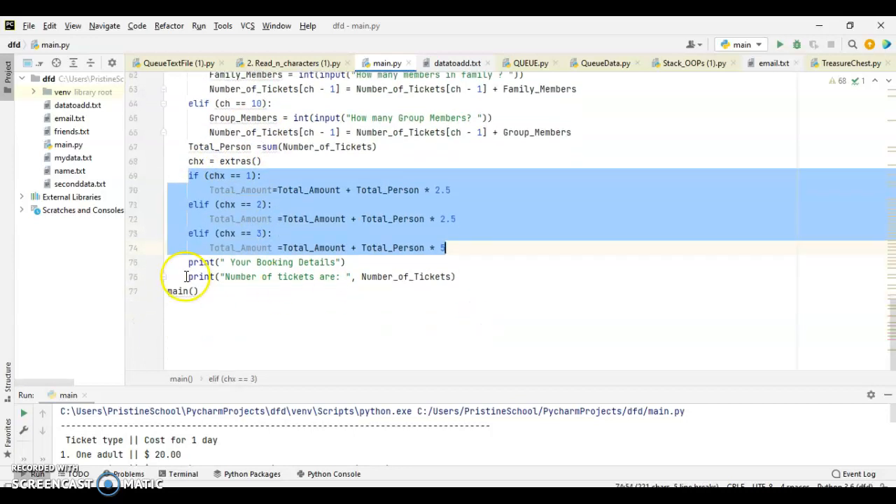
# - Review main()'s booking-details and 'Number of tickets are' print lines before running main.py
pyautogui.click(349, 263)
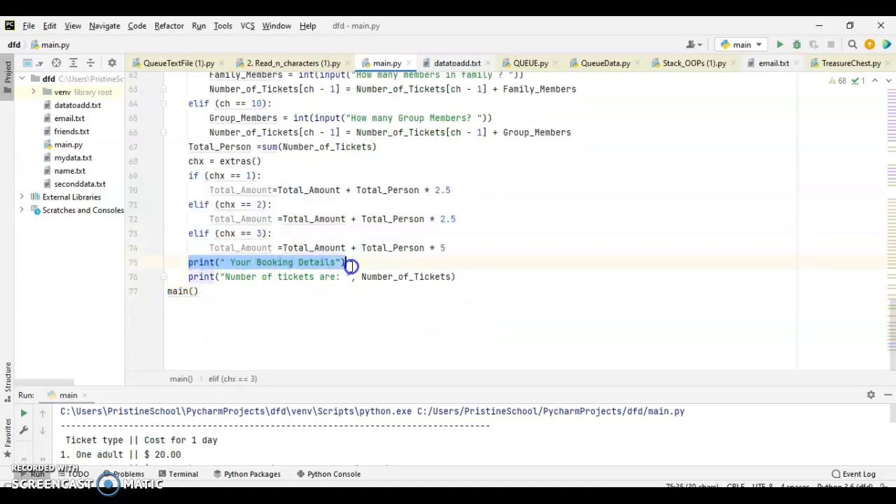
pyautogui.click(264, 277)
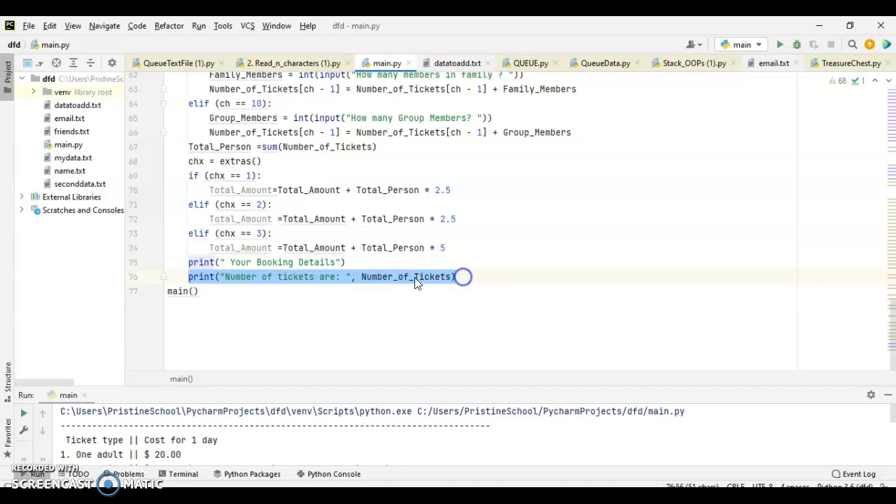
pyautogui.scroll(3)
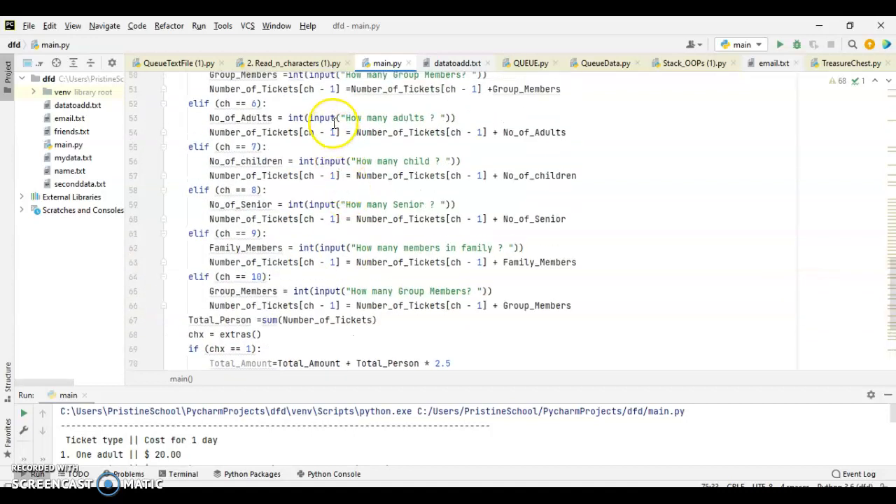
pyautogui.scroll(-3)
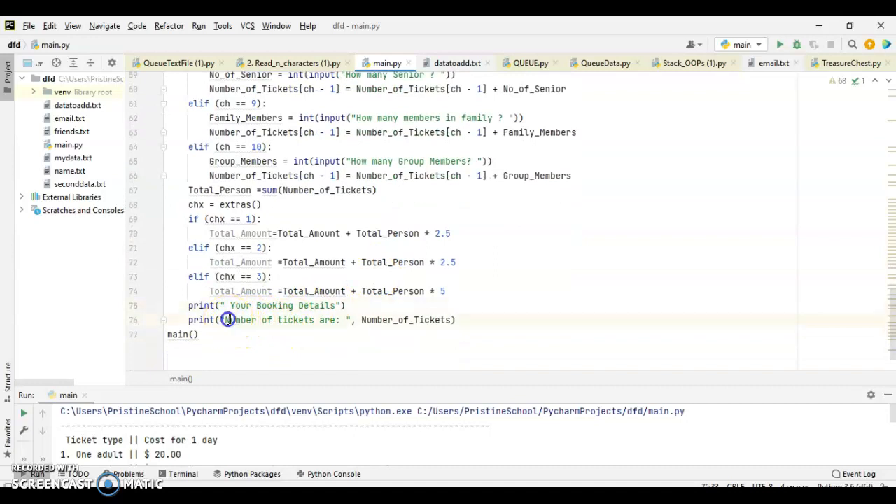
pyautogui.doubleClick(279, 319)
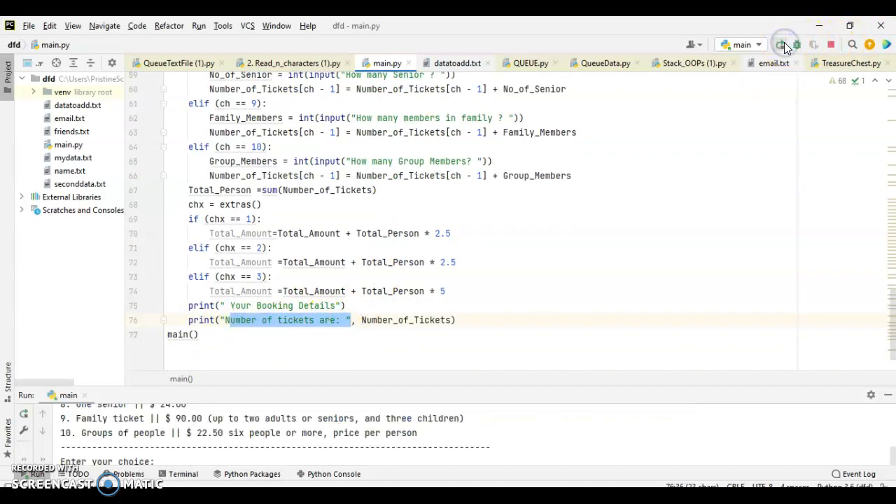
# - Maximize the Run console and choose ticket type 1 for 4 adults, reaching the extras prompt
pyautogui.click(784, 44)
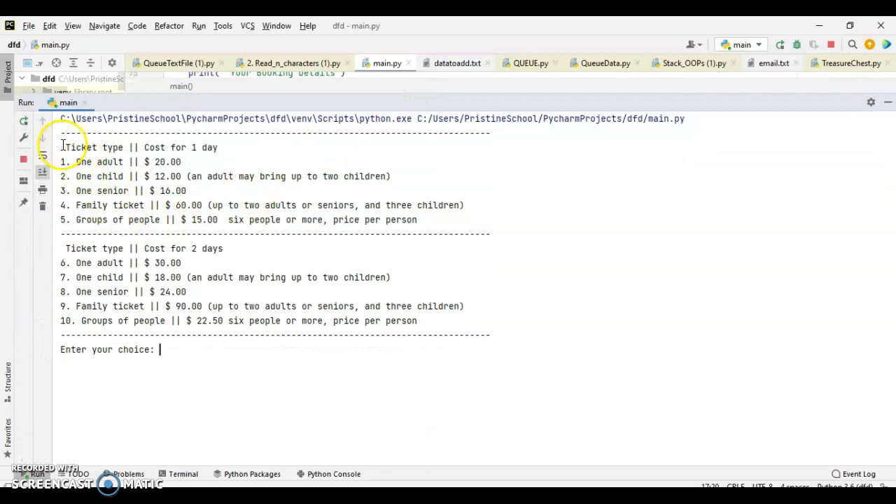
pyautogui.moveTo(62, 147); pyautogui.dragTo(491, 336)
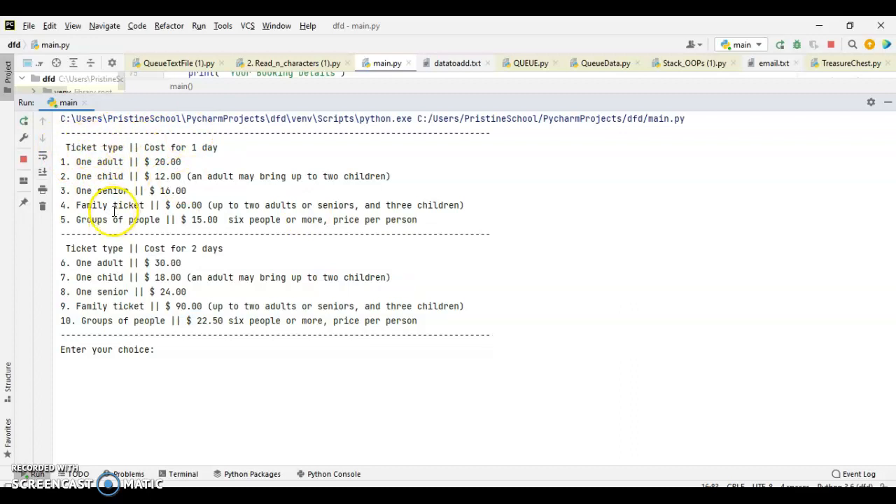
pyautogui.moveTo(223, 375)
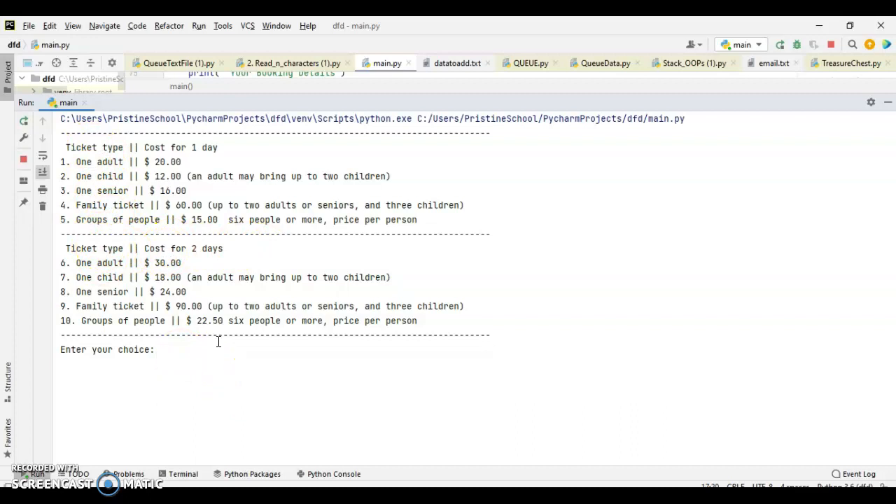
pyautogui.write('1')
pyautogui.write('4')
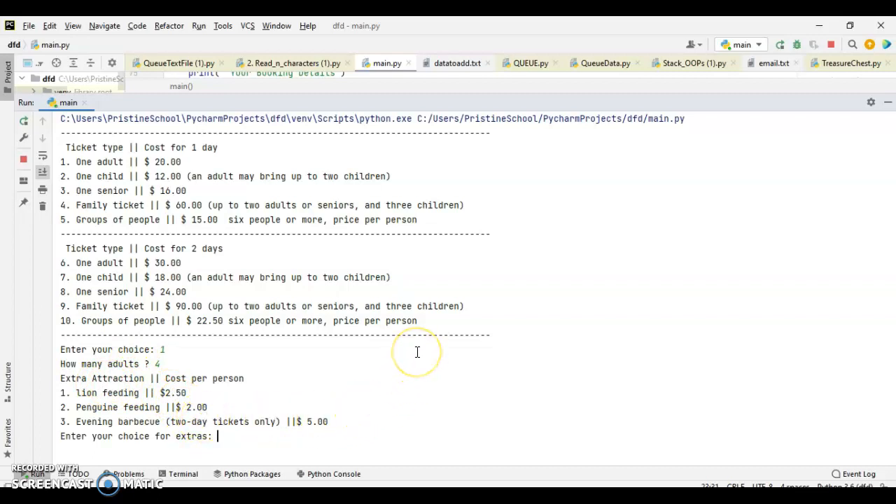
pyautogui.write('2')
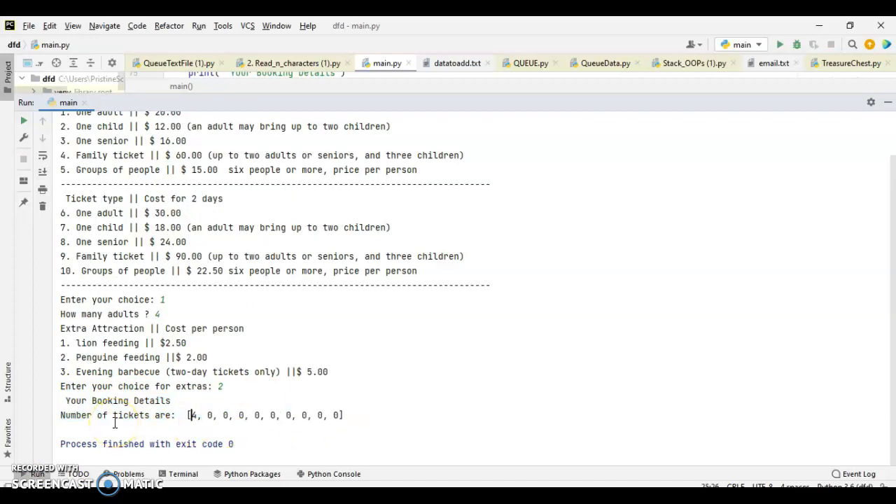
# - Examine the printed ticket counts array showing 4 adults and trailing zeros
pyautogui.doubleClick(117, 400)
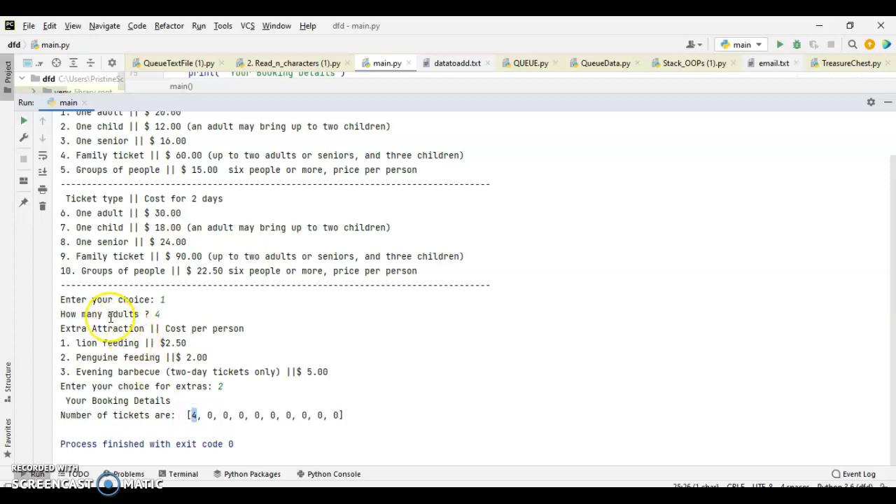
pyautogui.moveTo(210, 414)
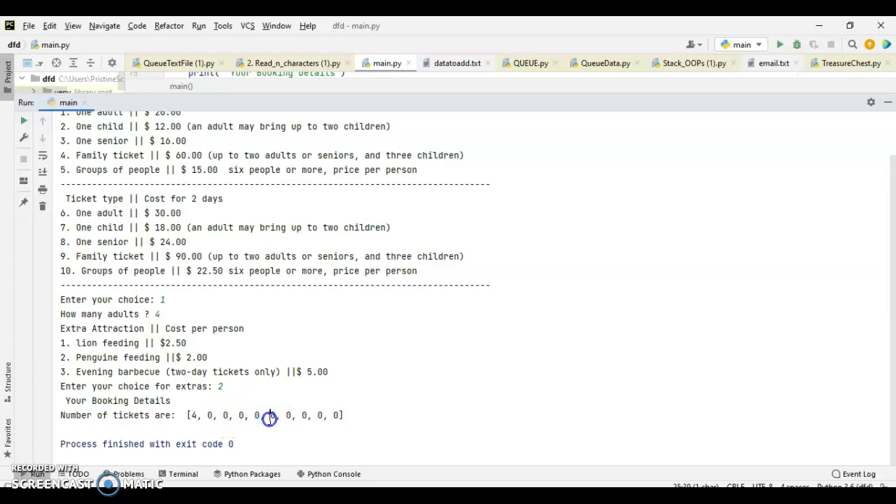
pyautogui.moveTo(268, 414); pyautogui.dragTo(339, 414)
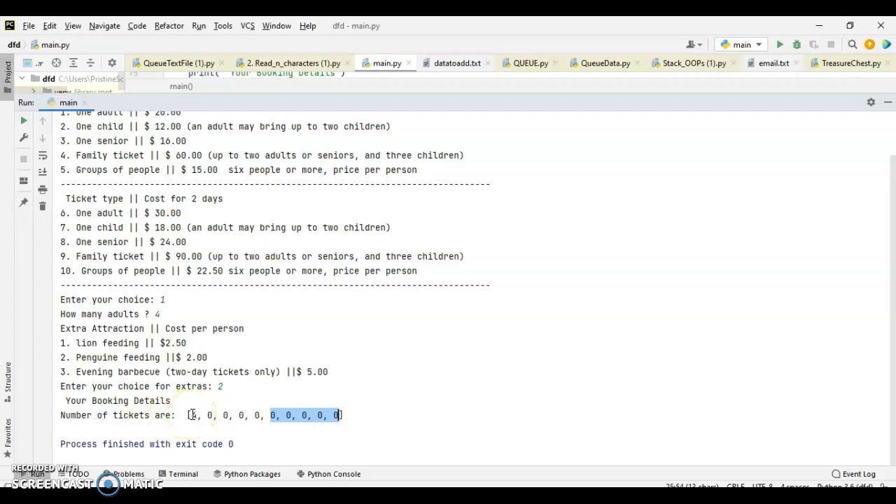
pyautogui.click(193, 414)
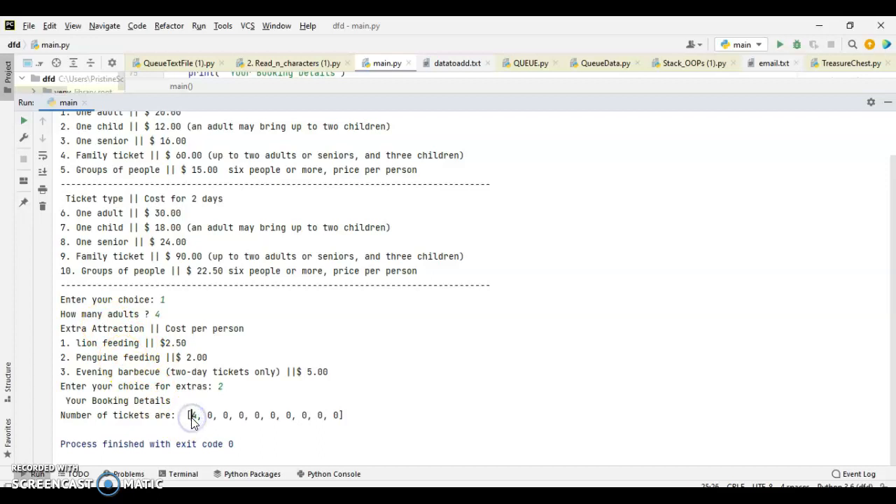
pyautogui.moveTo(297, 310)
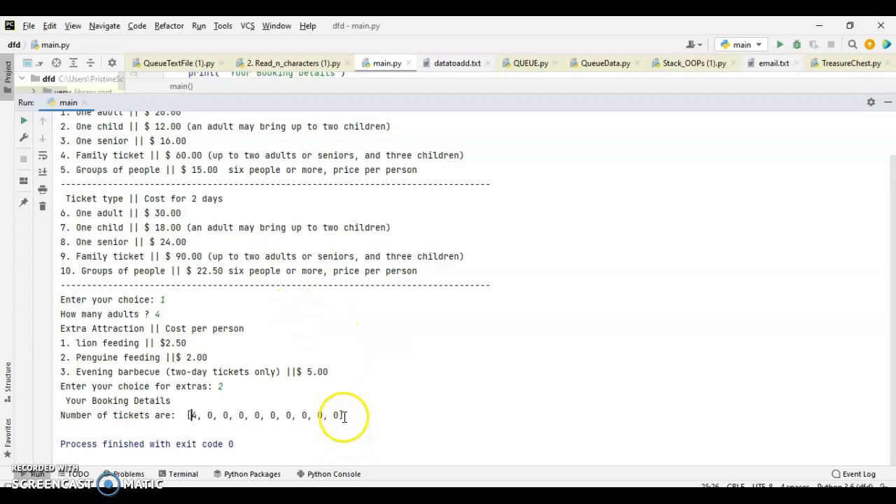
pyautogui.click(45, 414)
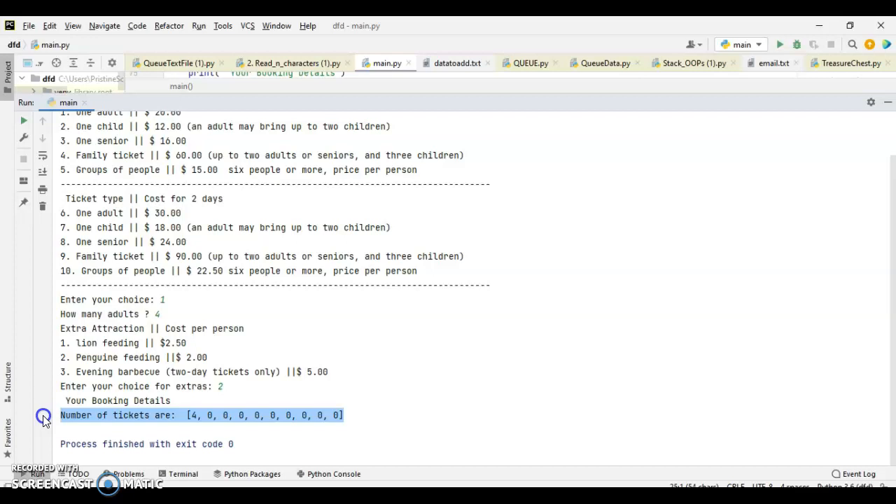
pyautogui.click(61, 414)
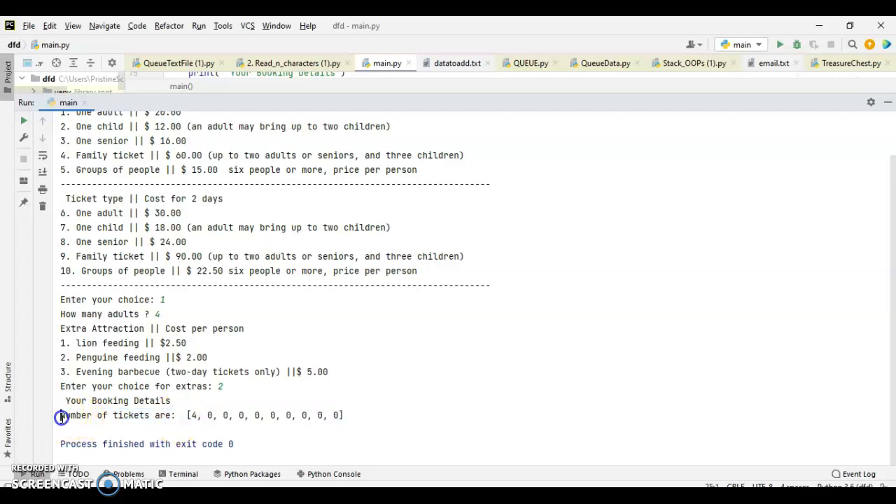